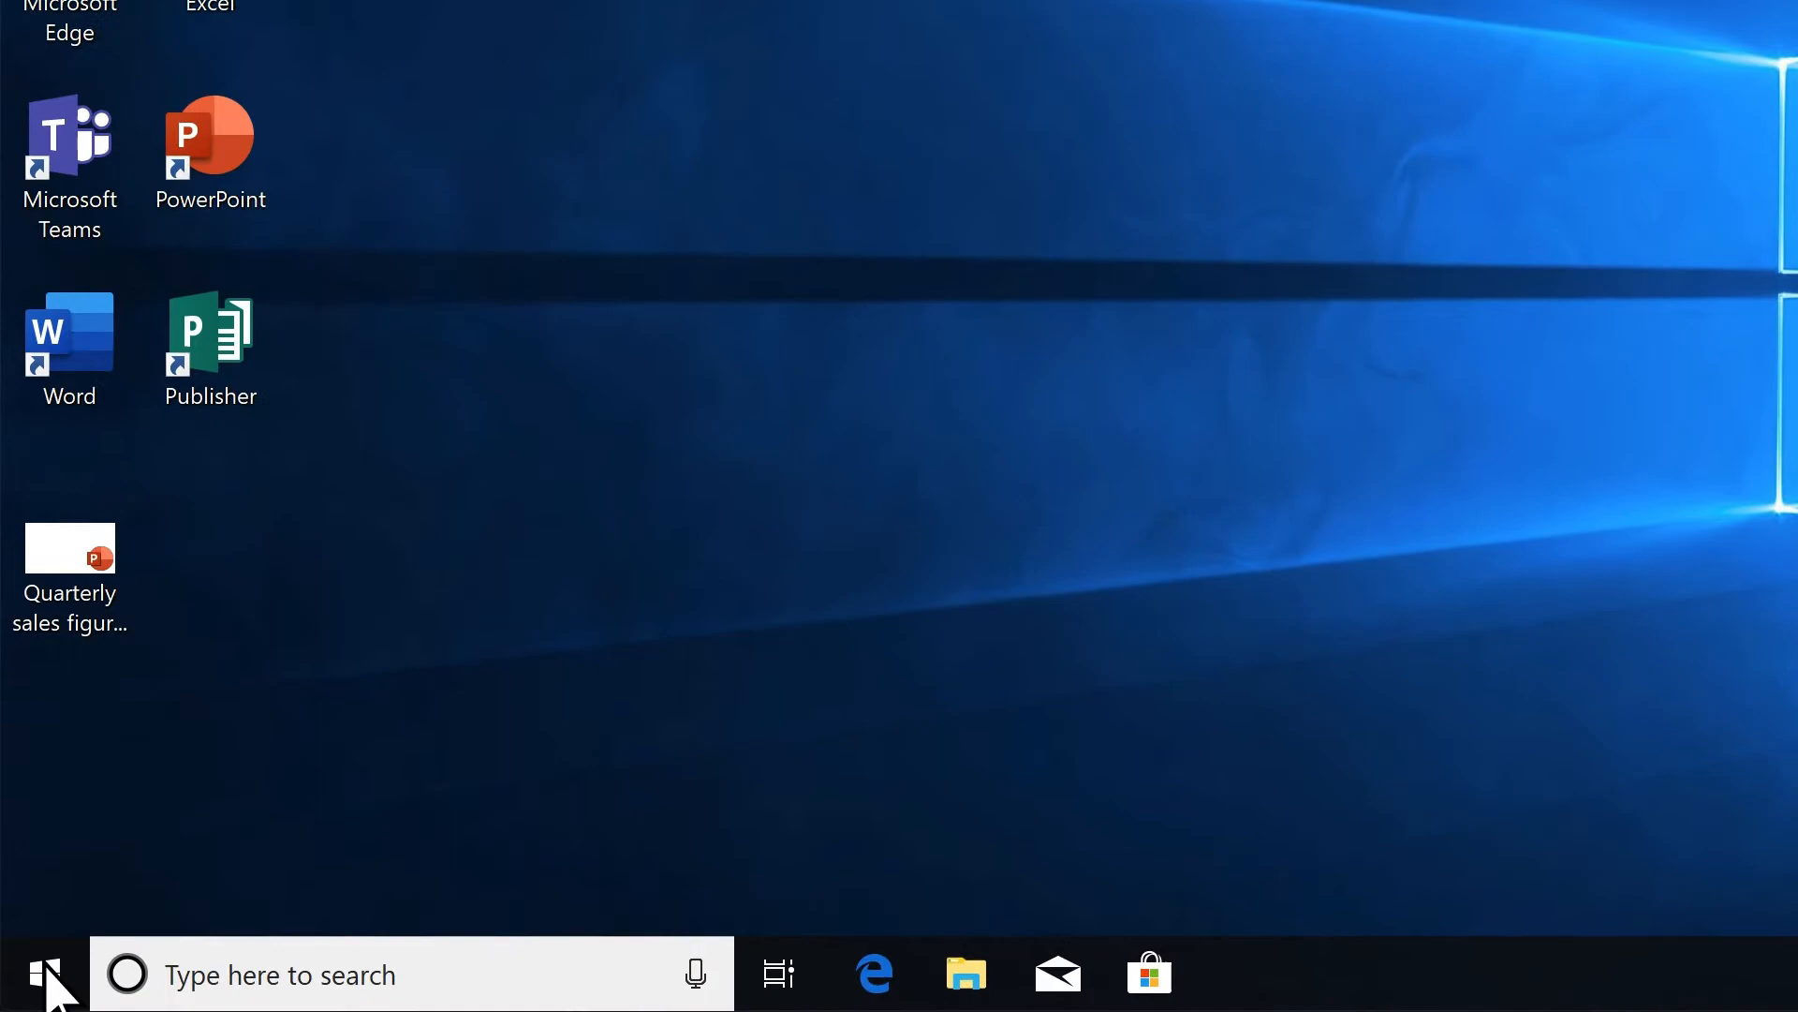
# Launch Microsoft To Do from Start and sign in with the work account and password
pyautogui.click(45, 974)
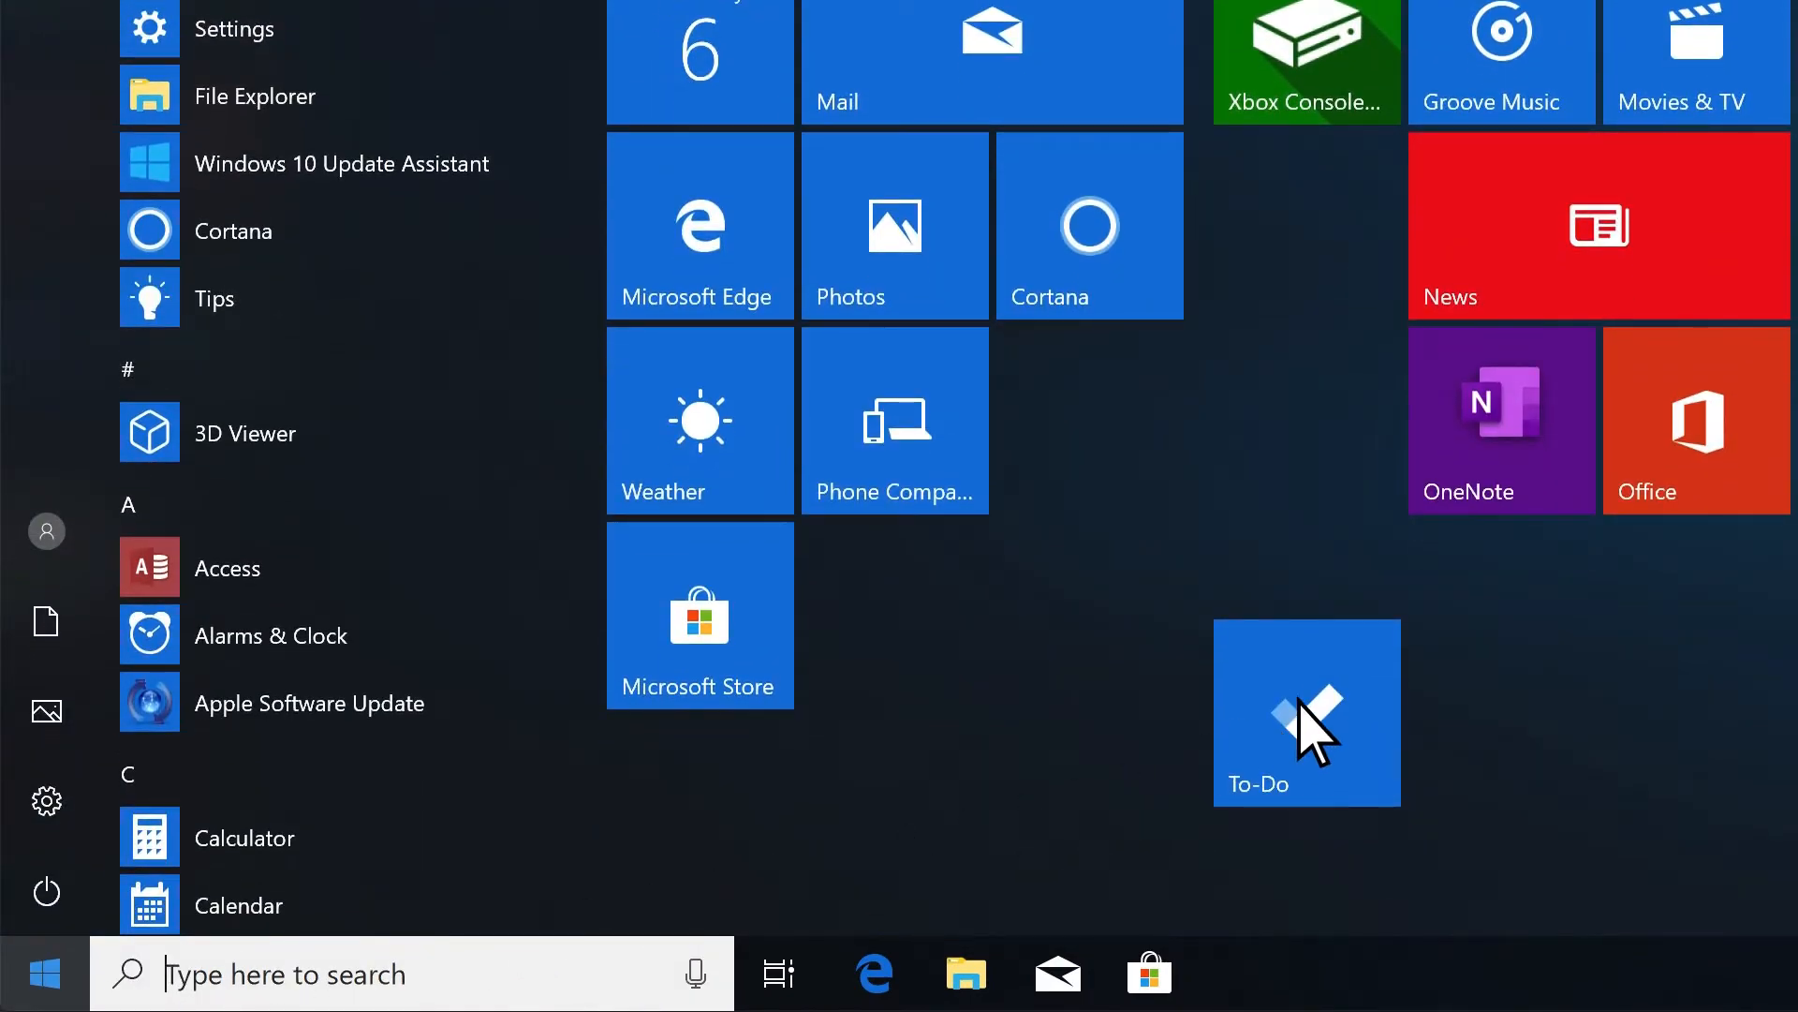
pyautogui.click(1306, 711)
pyautogui.write('enrico@')
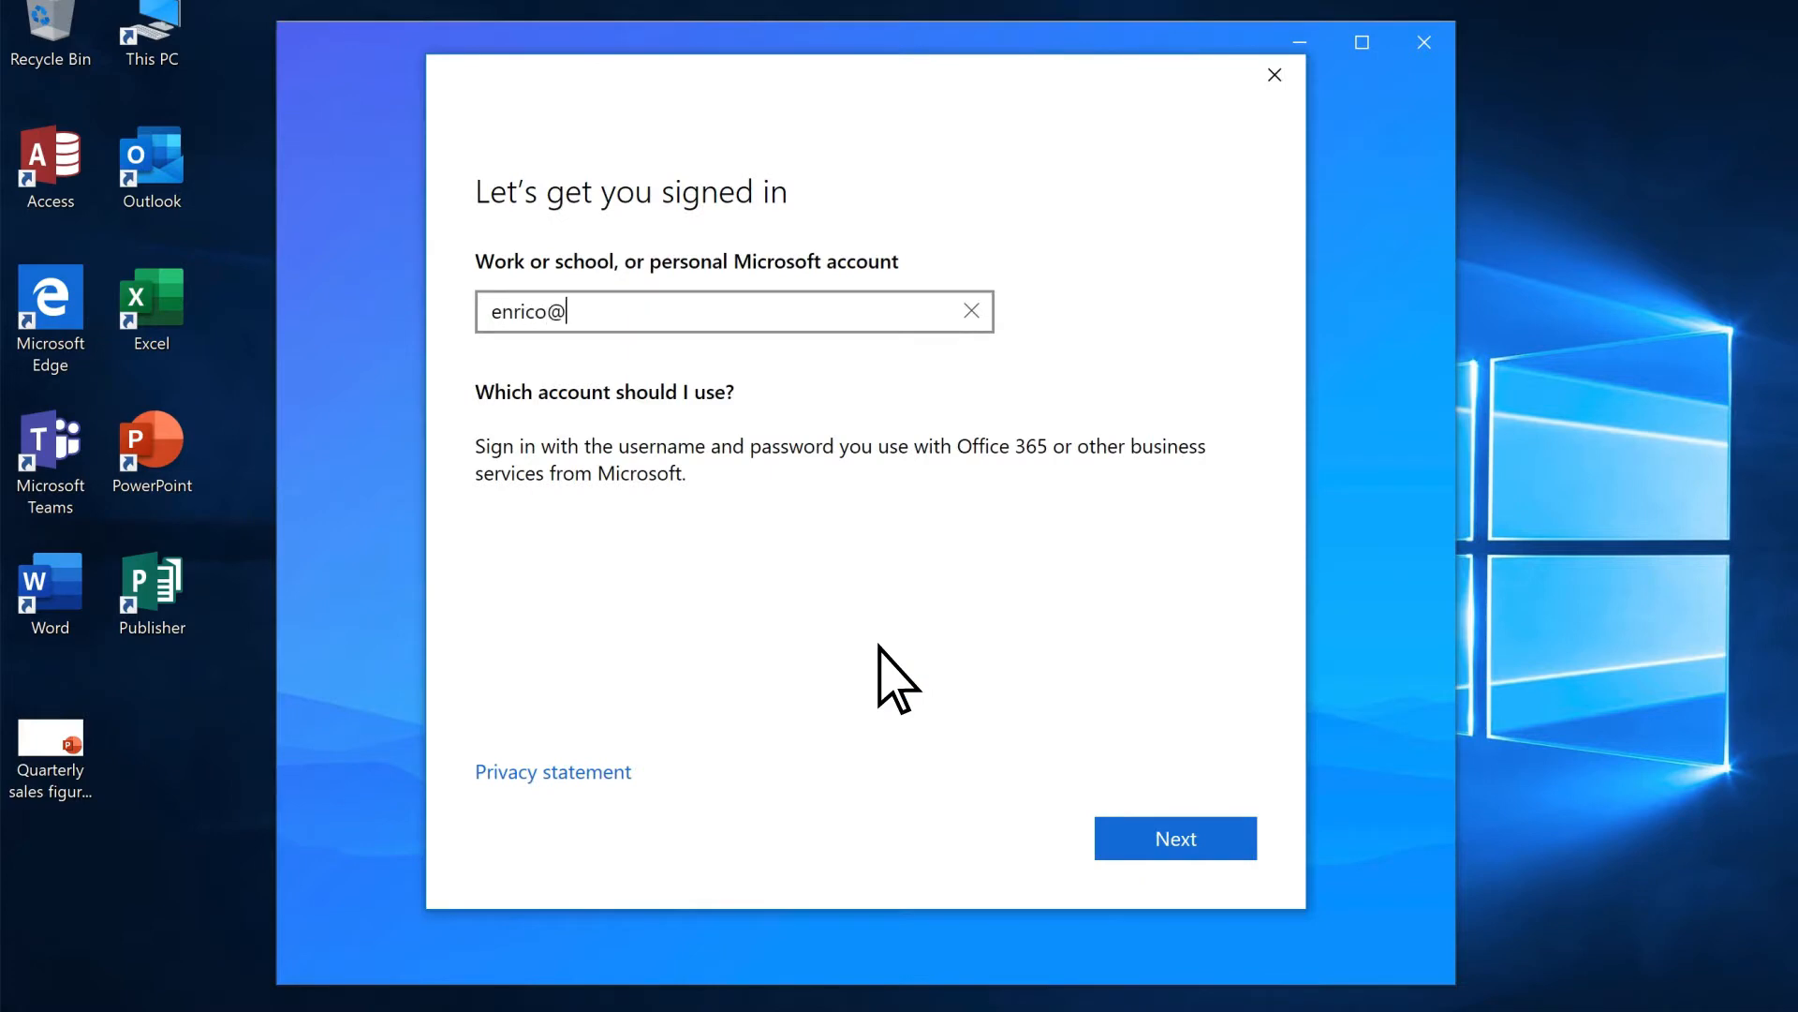
pyautogui.click(1173, 837)
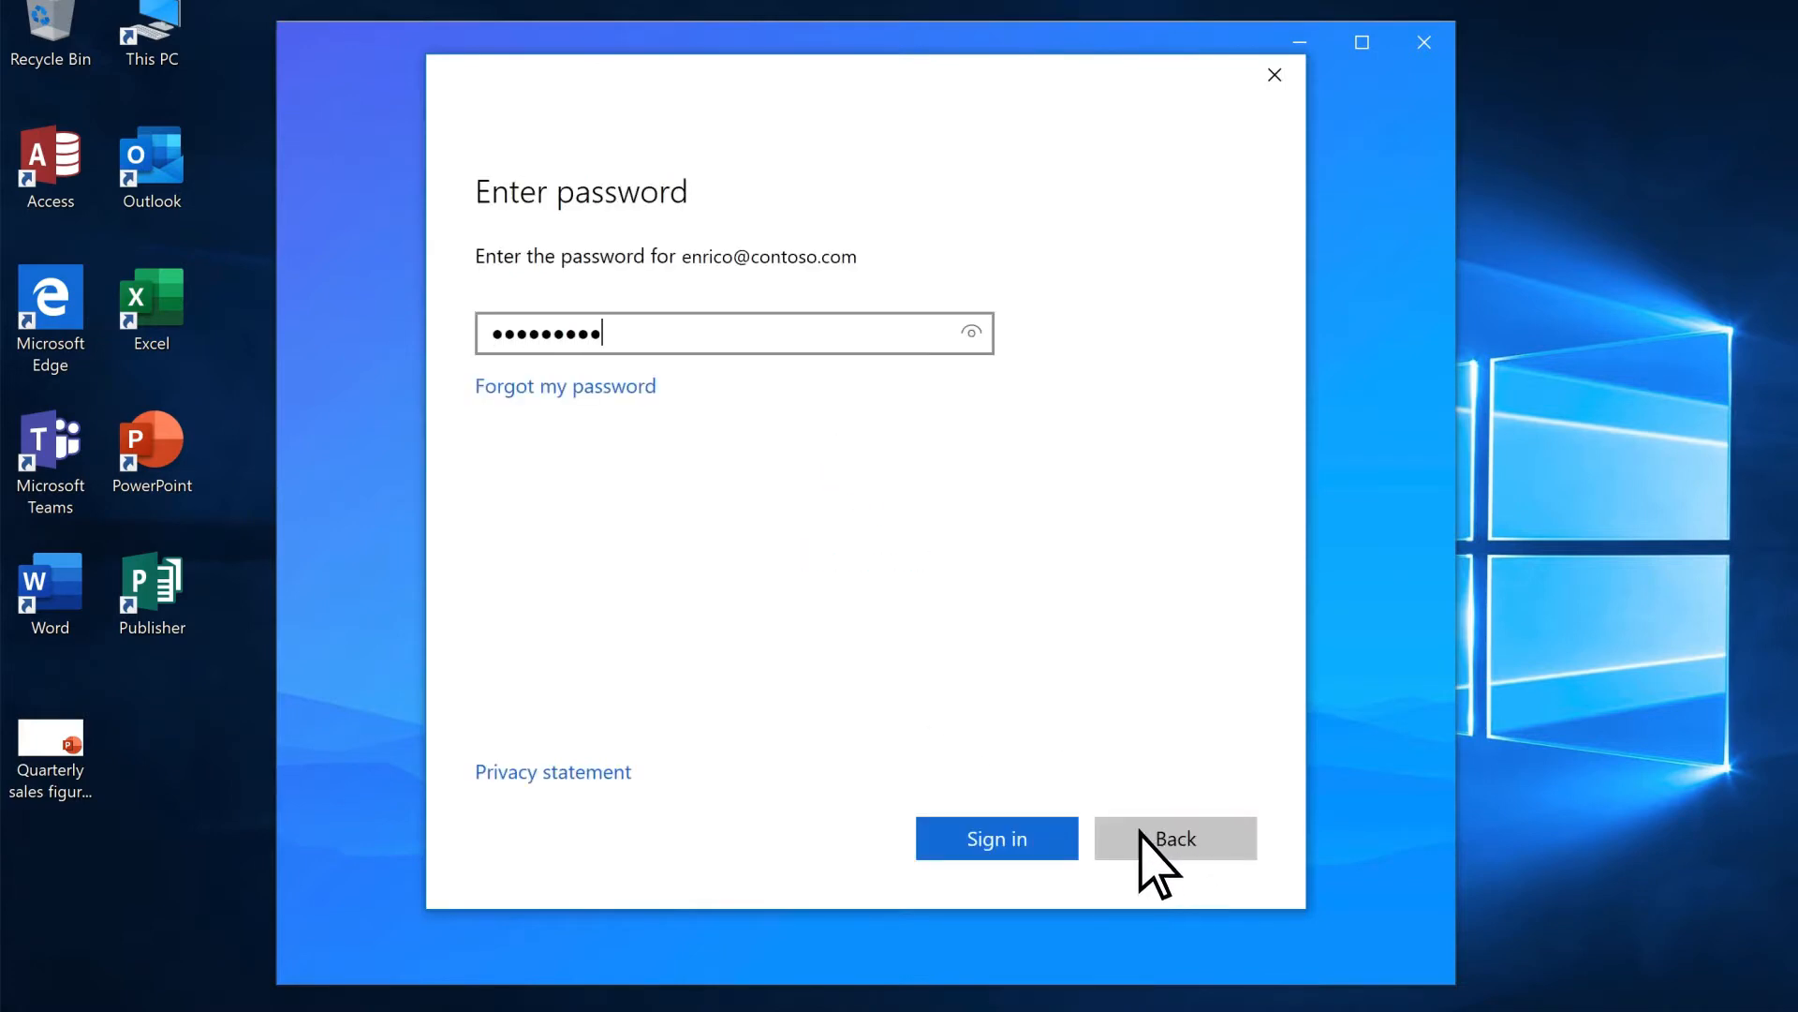
pyautogui.click(994, 837)
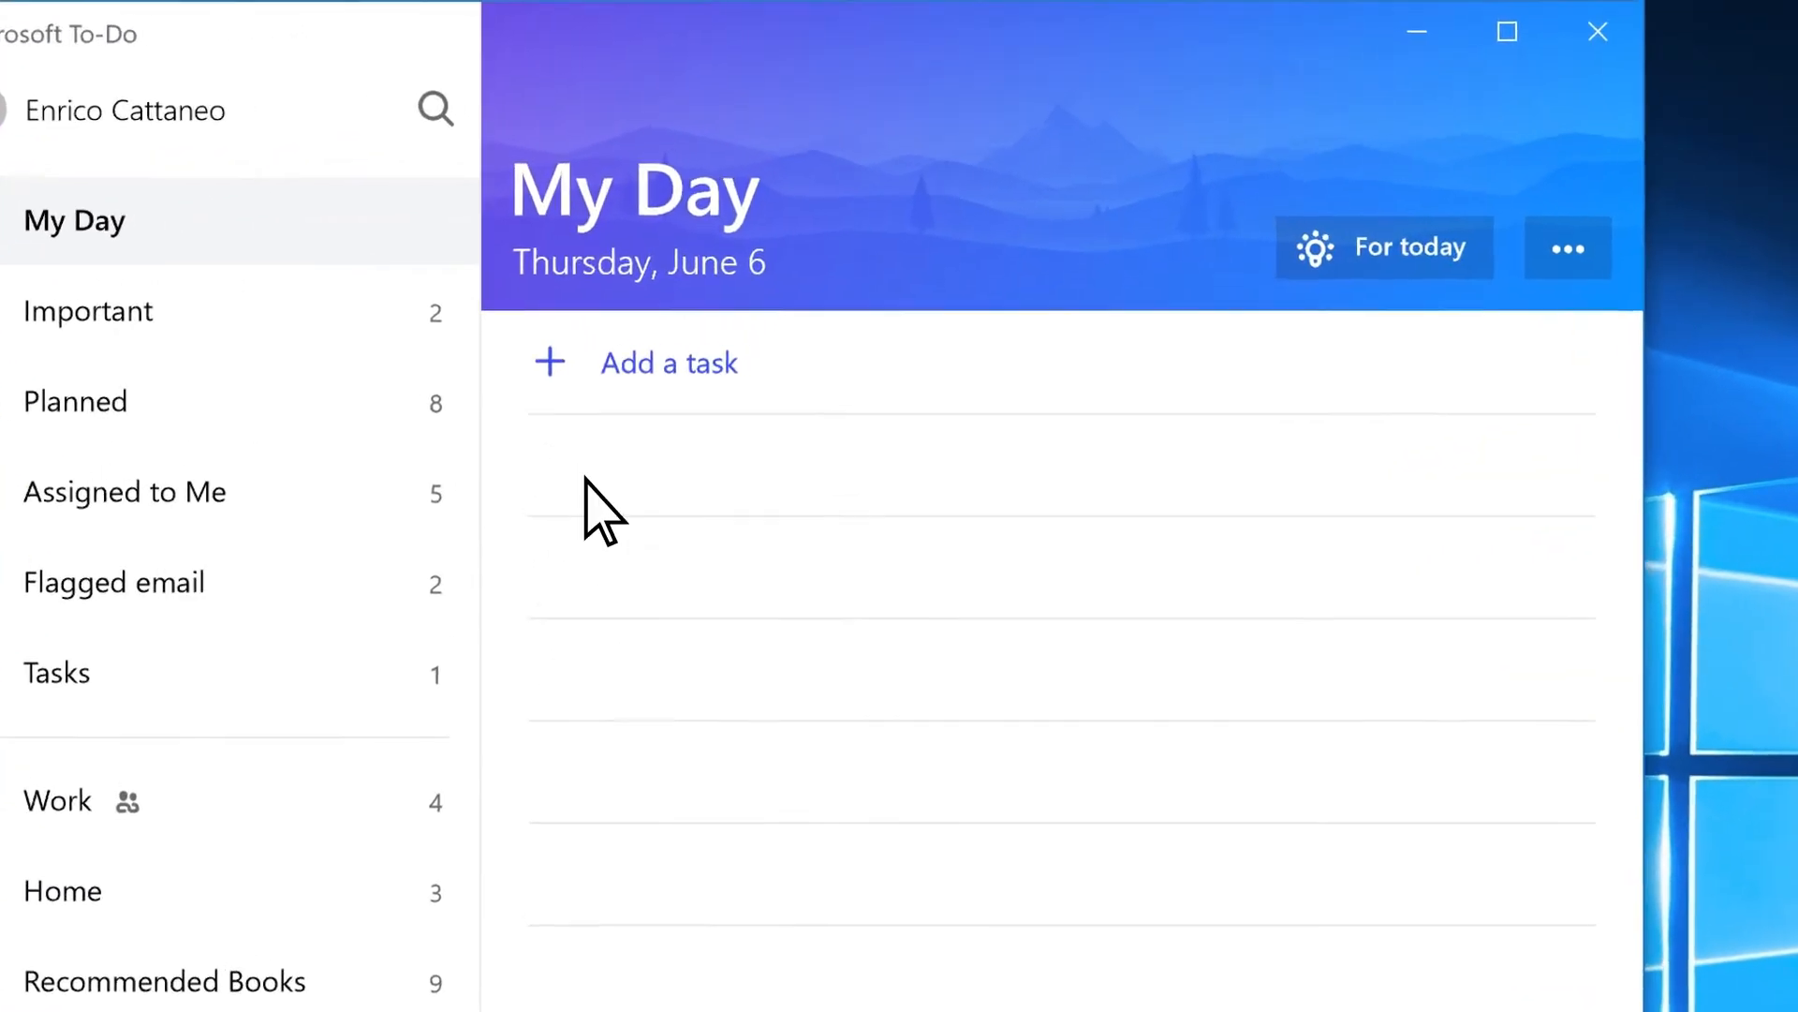
# Add a task 'Update PowerPoint Slides' to My Day and open its detail pane
pyautogui.write('Update PowerPoint Slides')
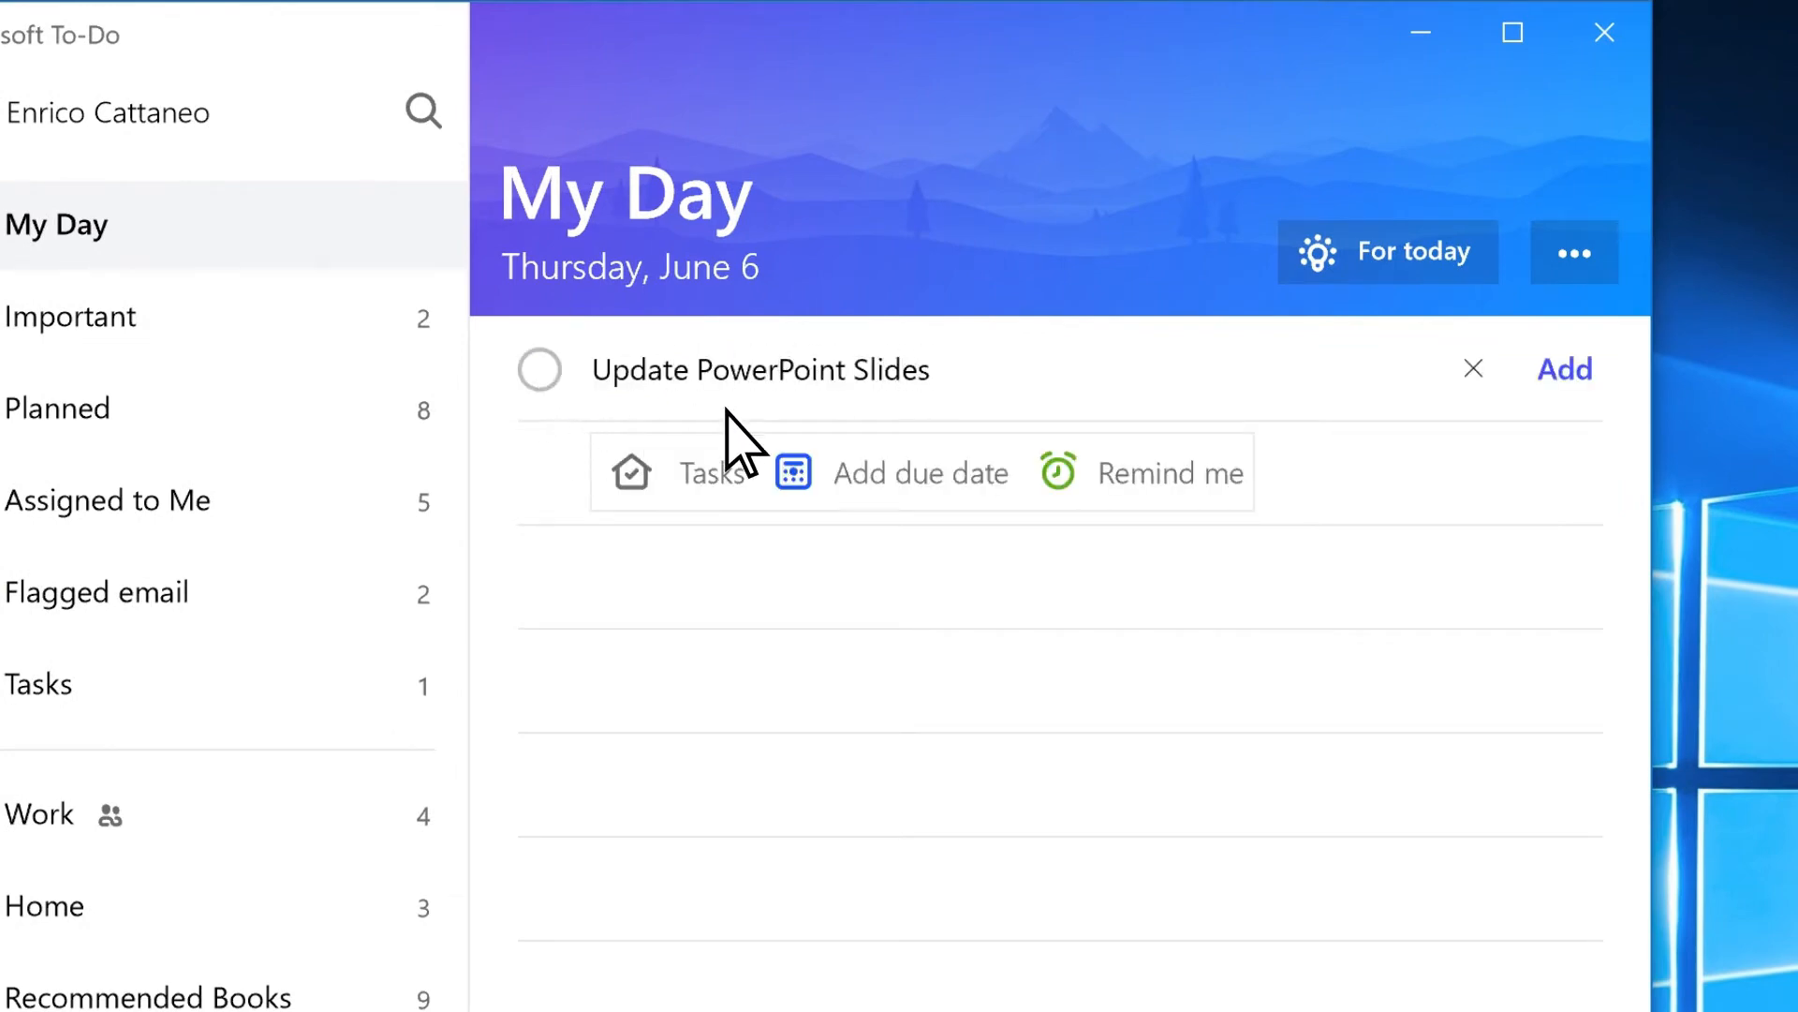
pyautogui.click(1564, 369)
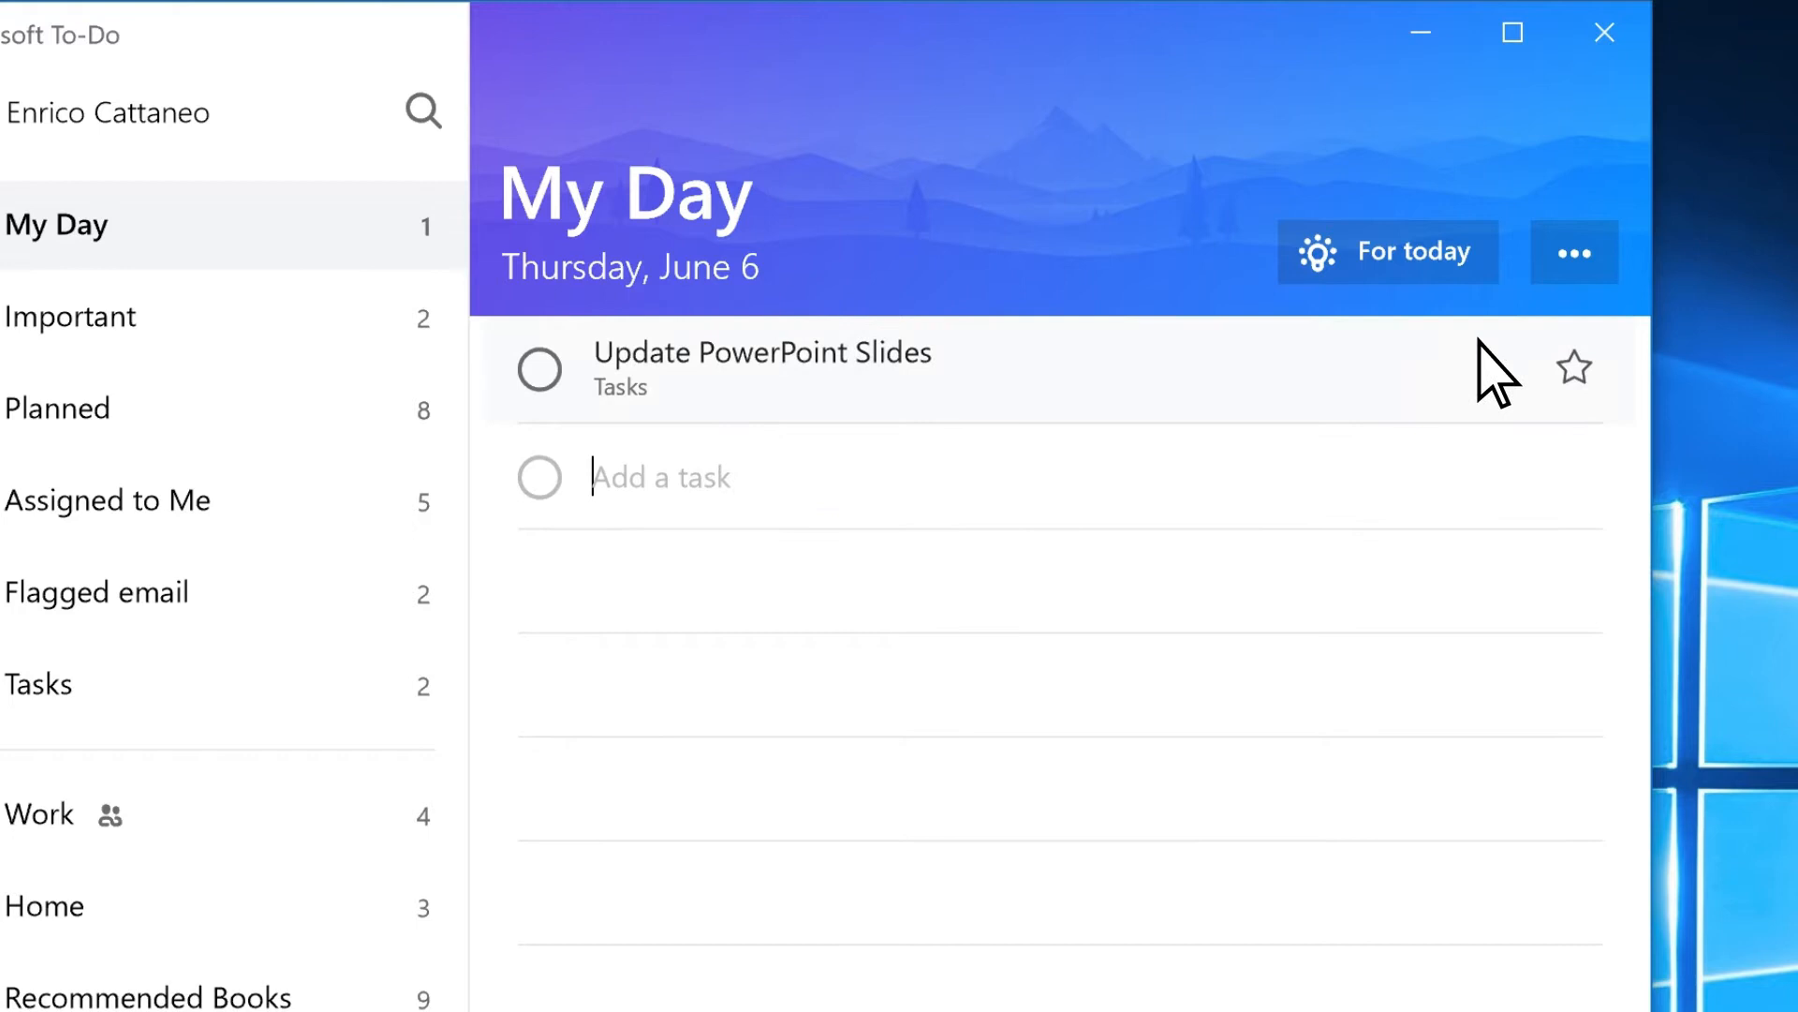
pyautogui.click(760, 367)
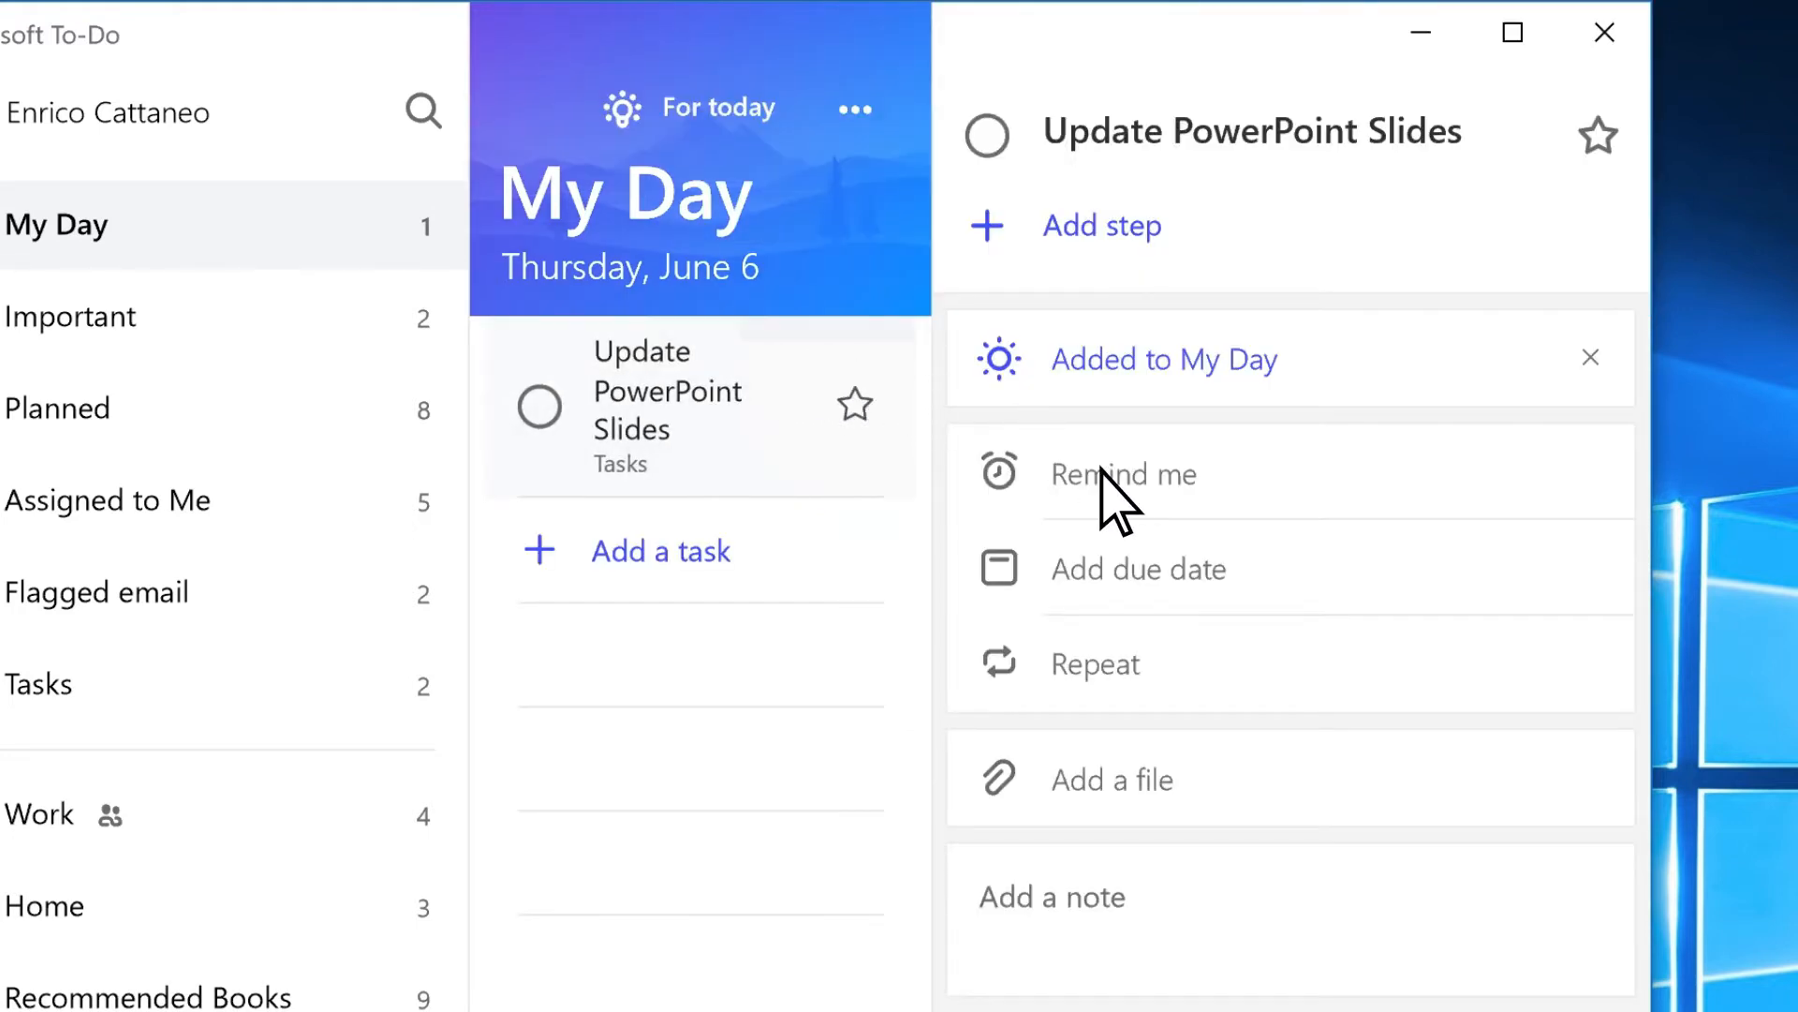
# Set a reminder for later today (7:00 PM) and make the task due tomorrow
pyautogui.click(1124, 474)
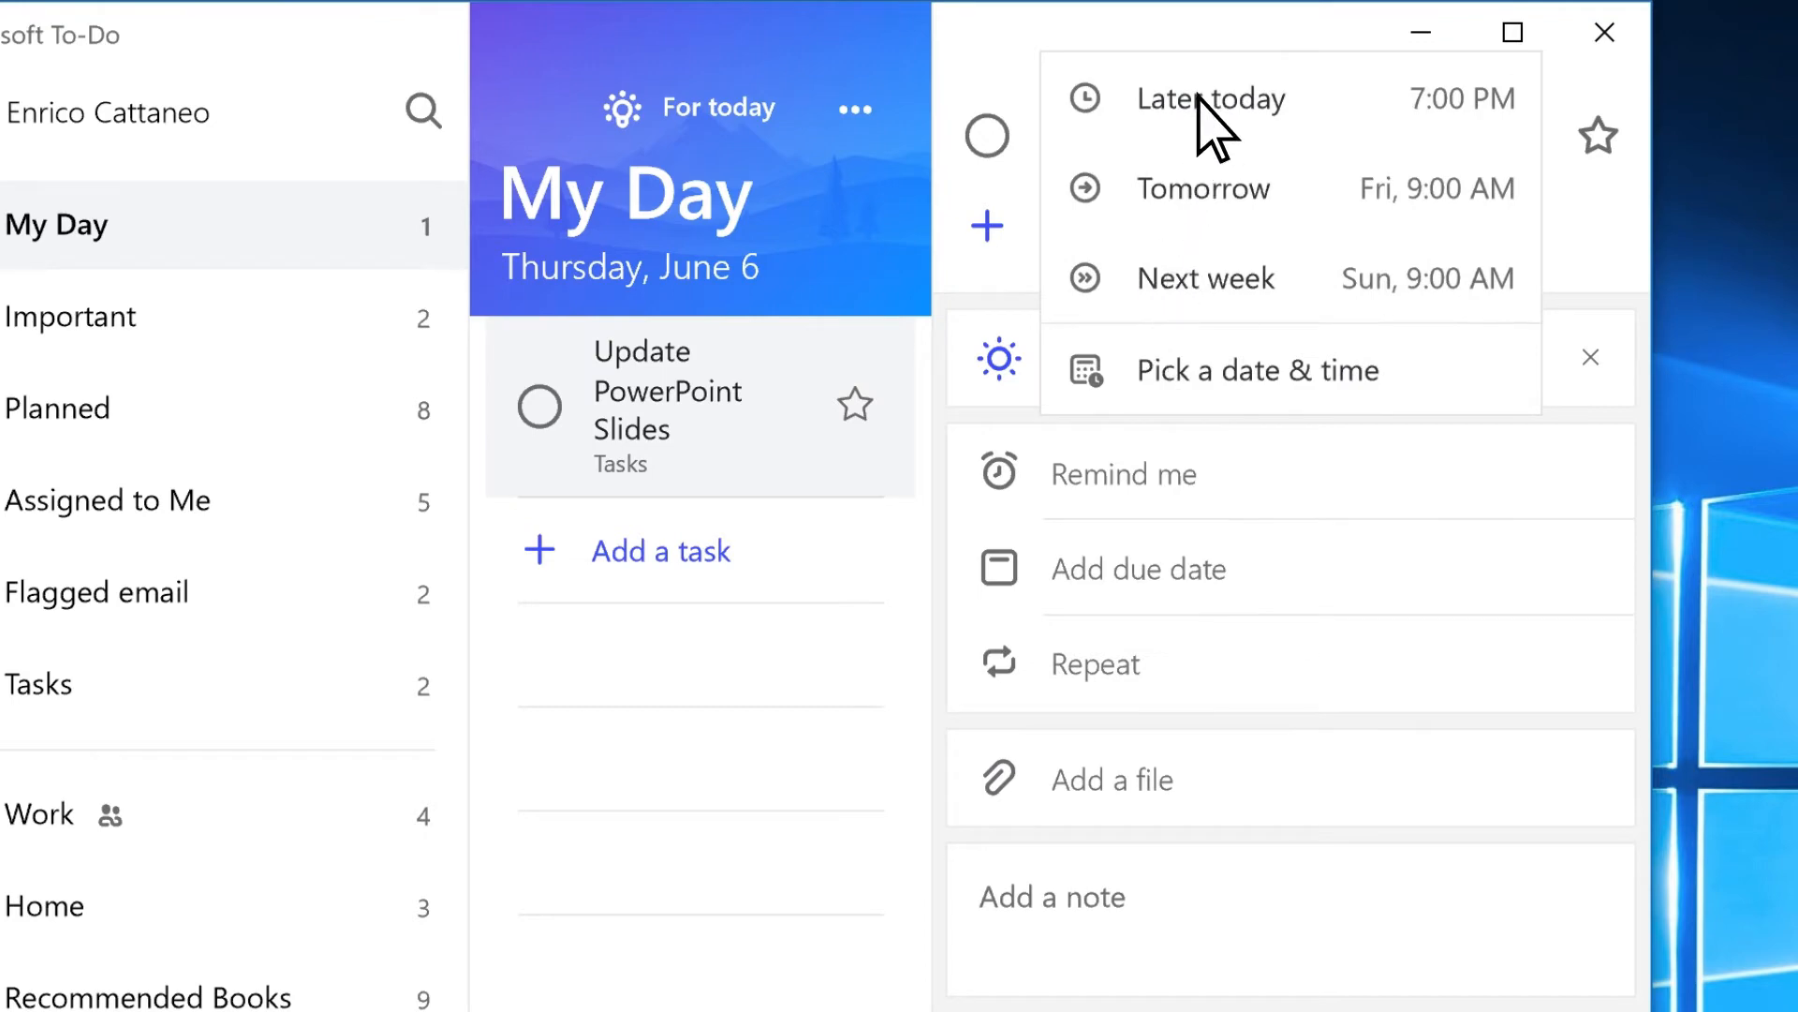
pyautogui.click(1210, 98)
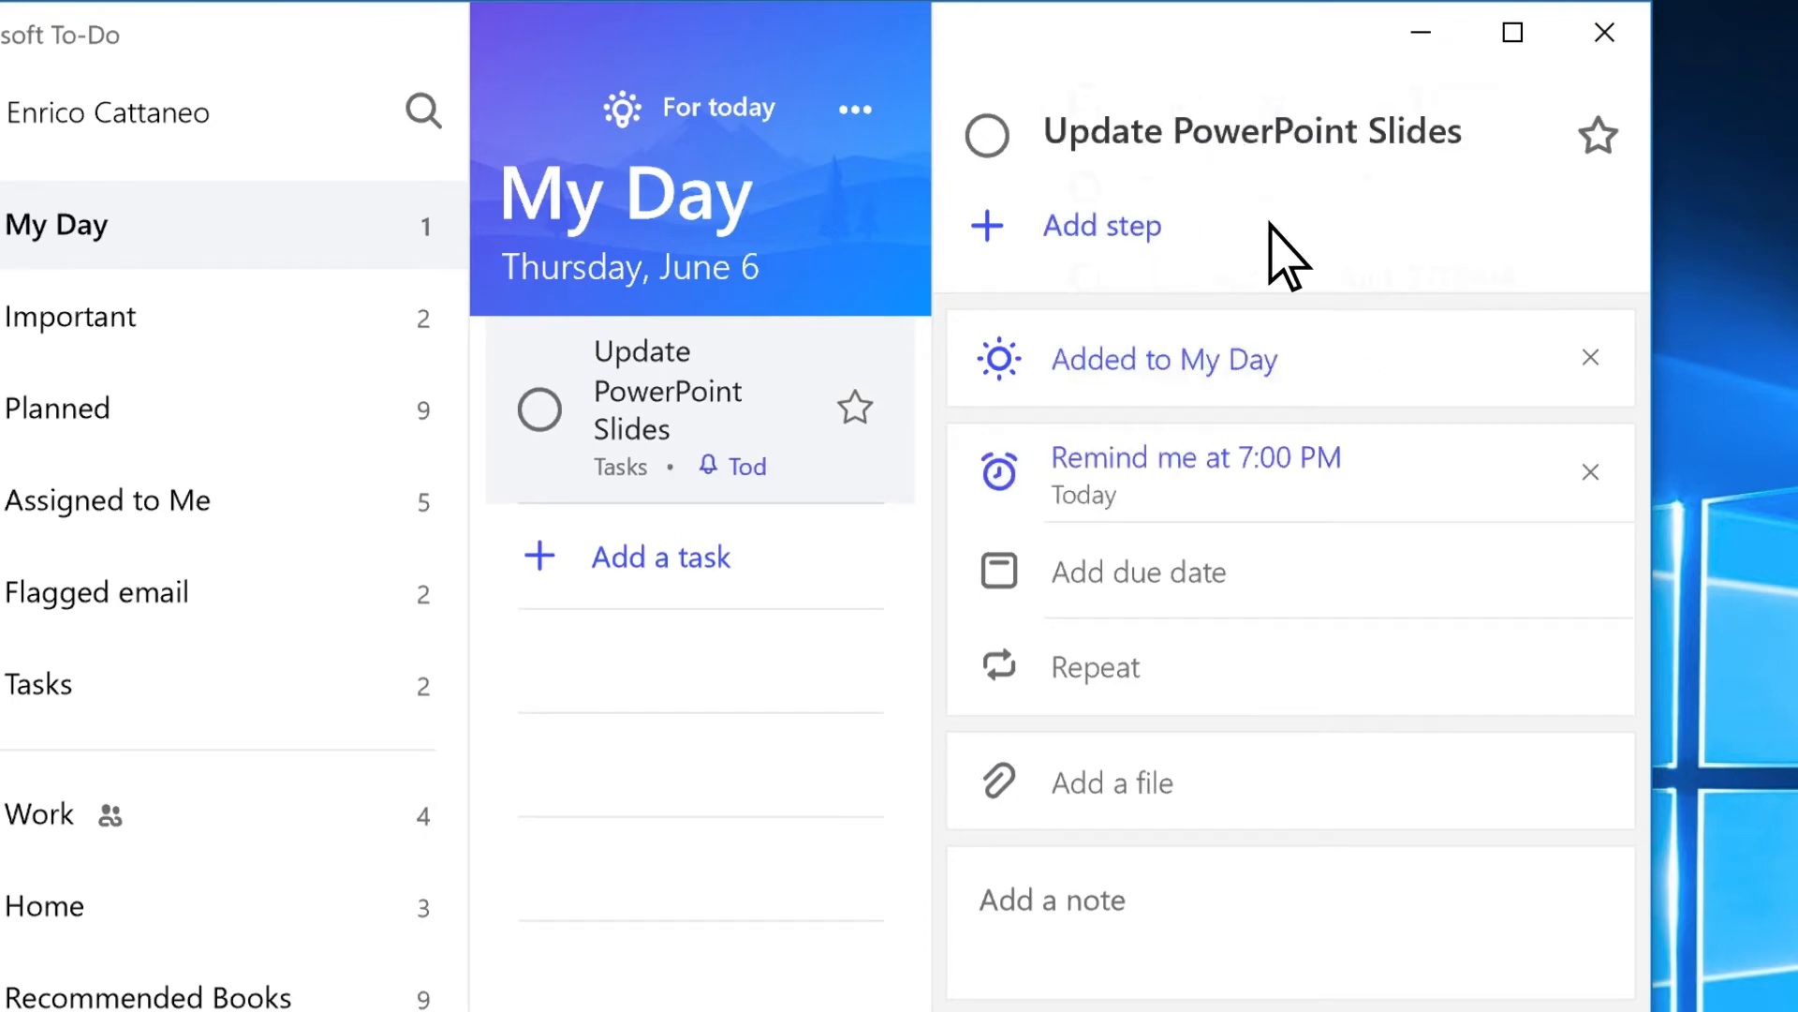
pyautogui.click(1137, 574)
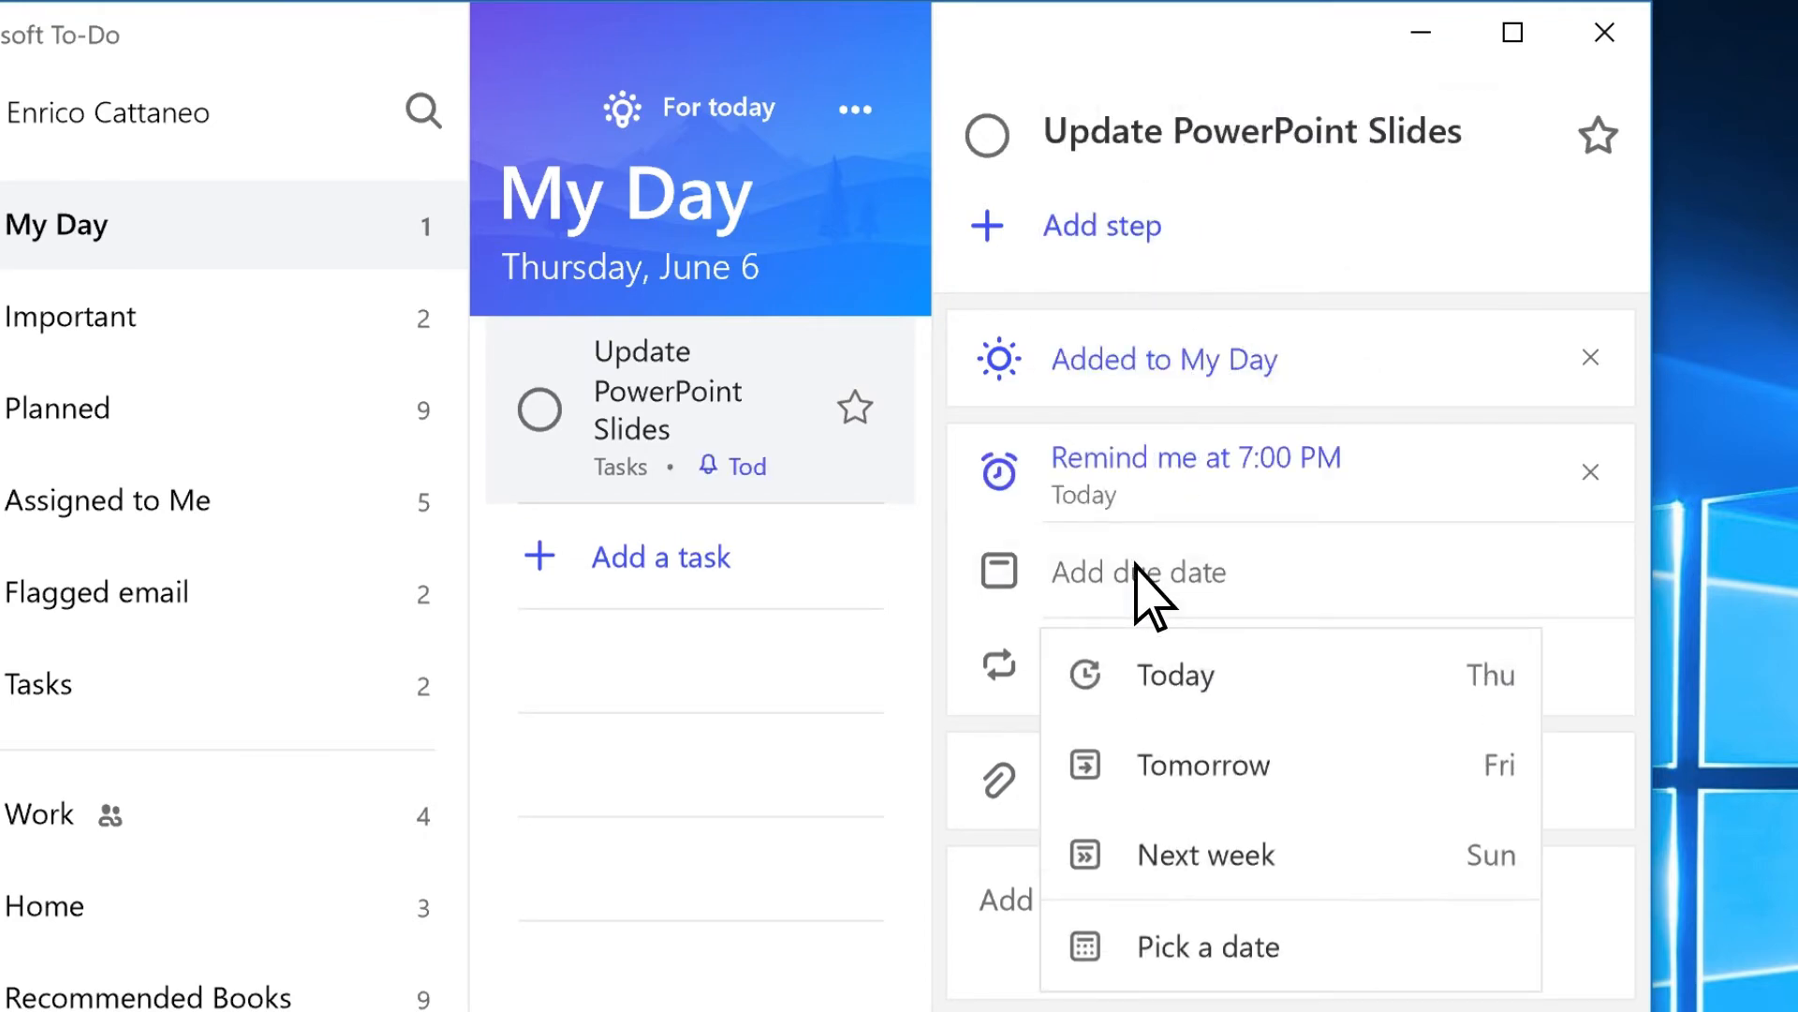
pyautogui.click(1203, 764)
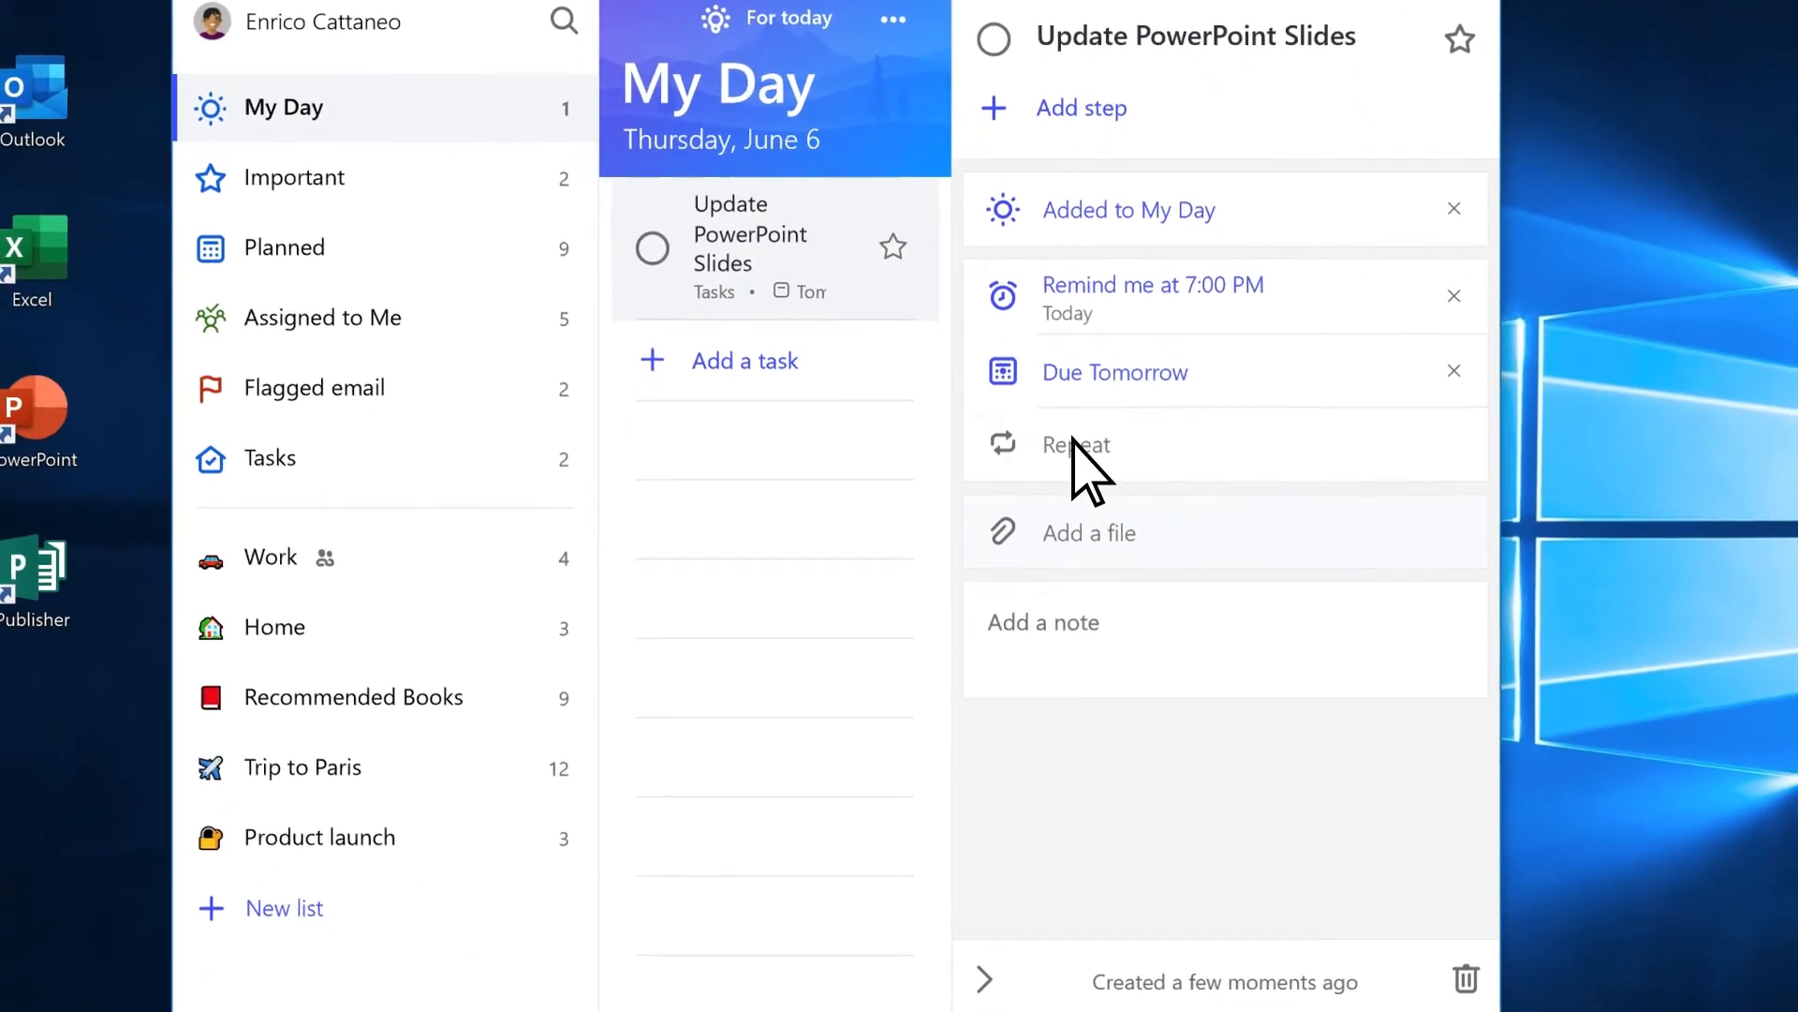
# Make the task repeat monthly and start adding a file attachment
pyautogui.click(1075, 446)
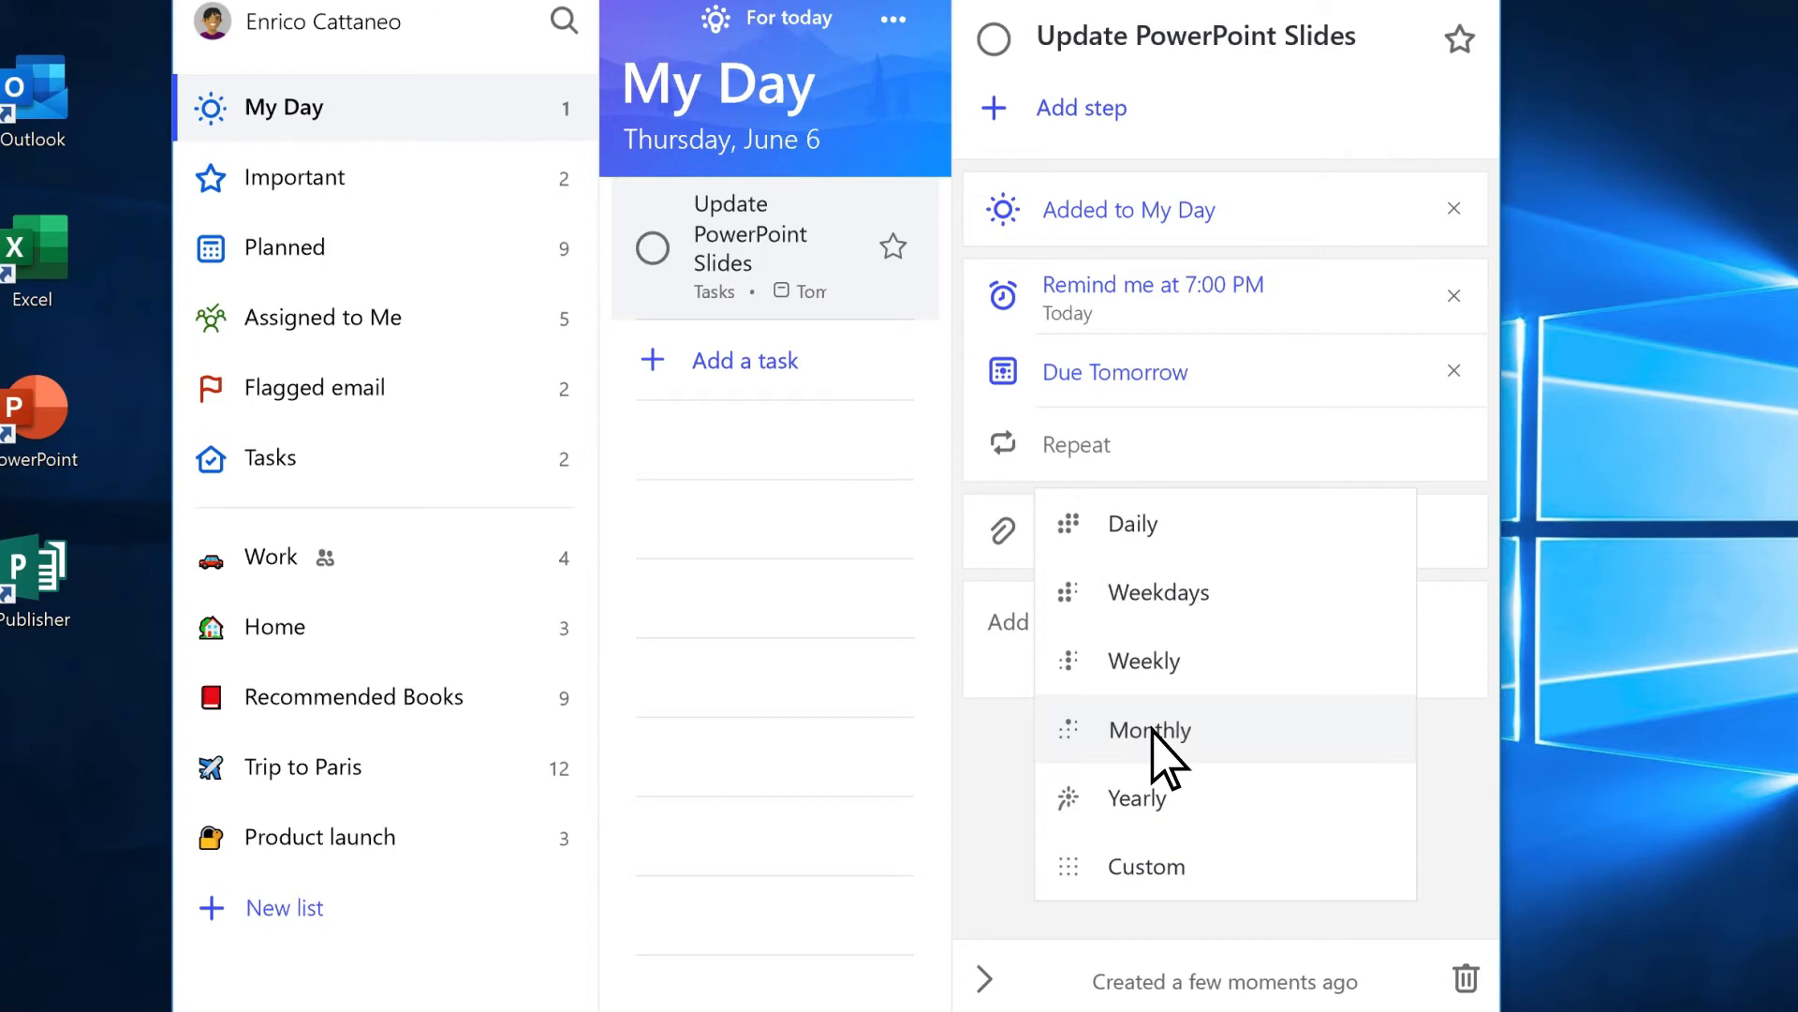
pyautogui.click(1149, 730)
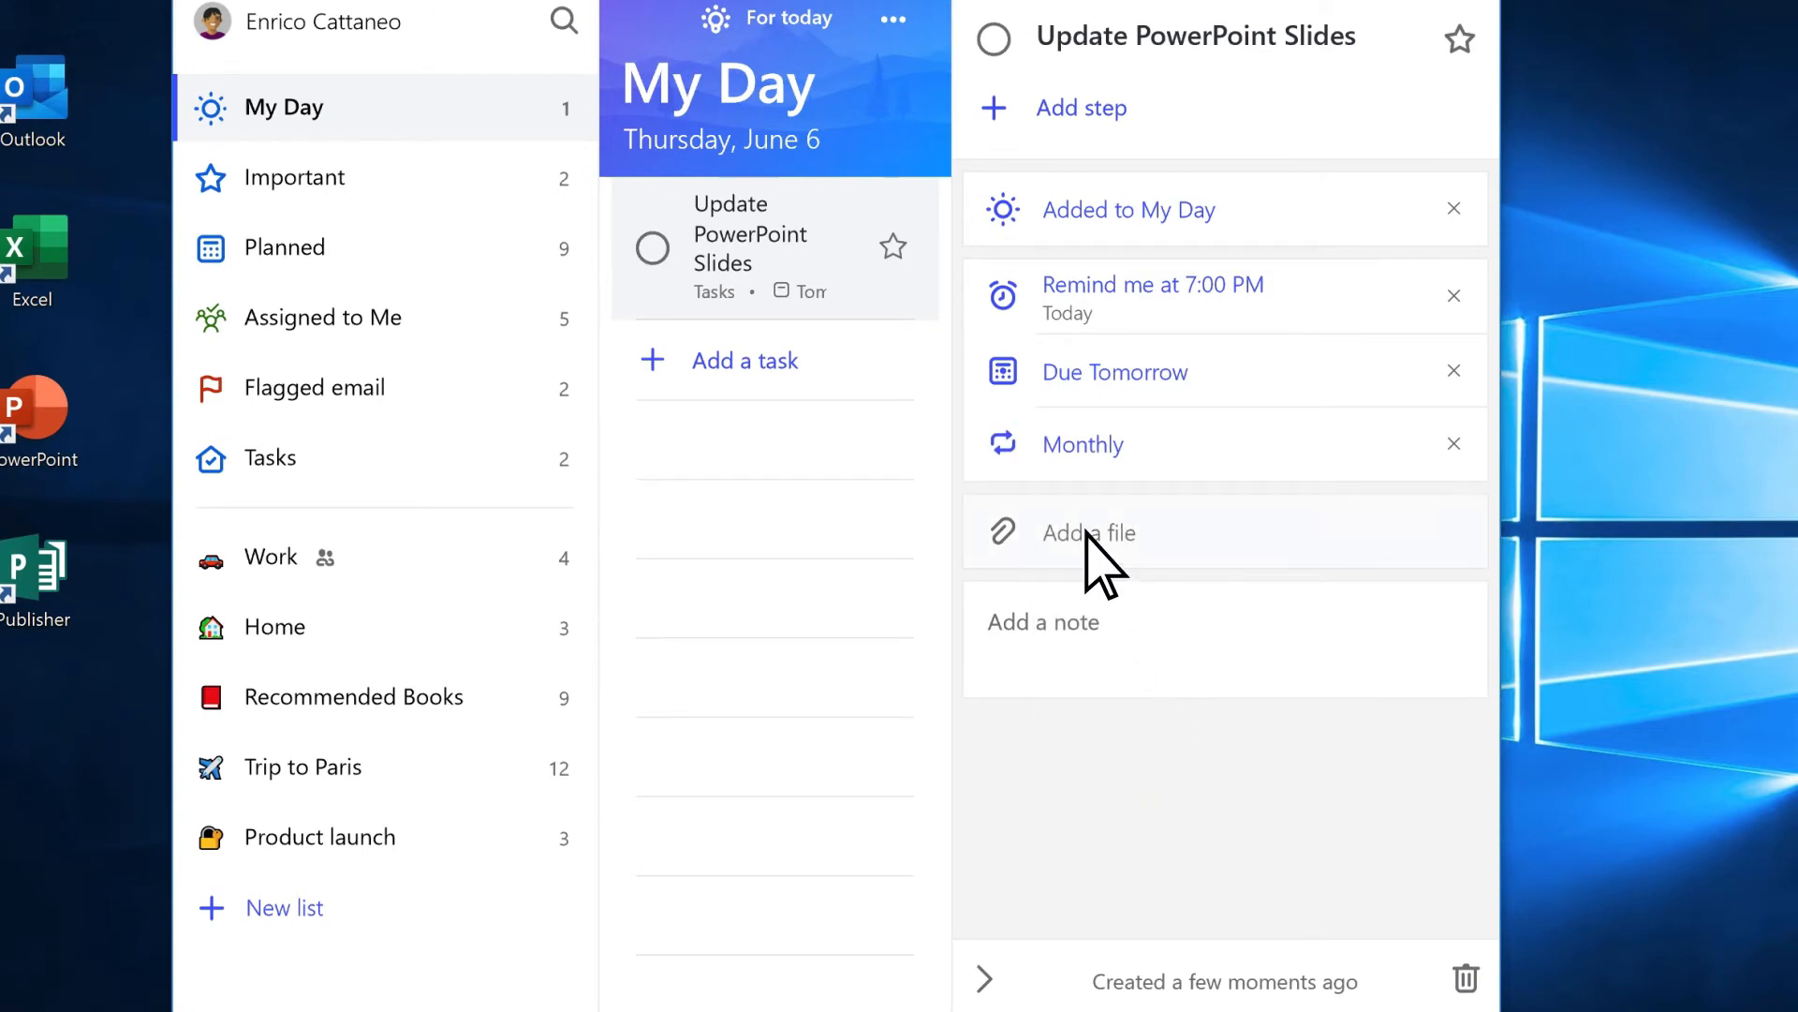
pyautogui.click(1086, 530)
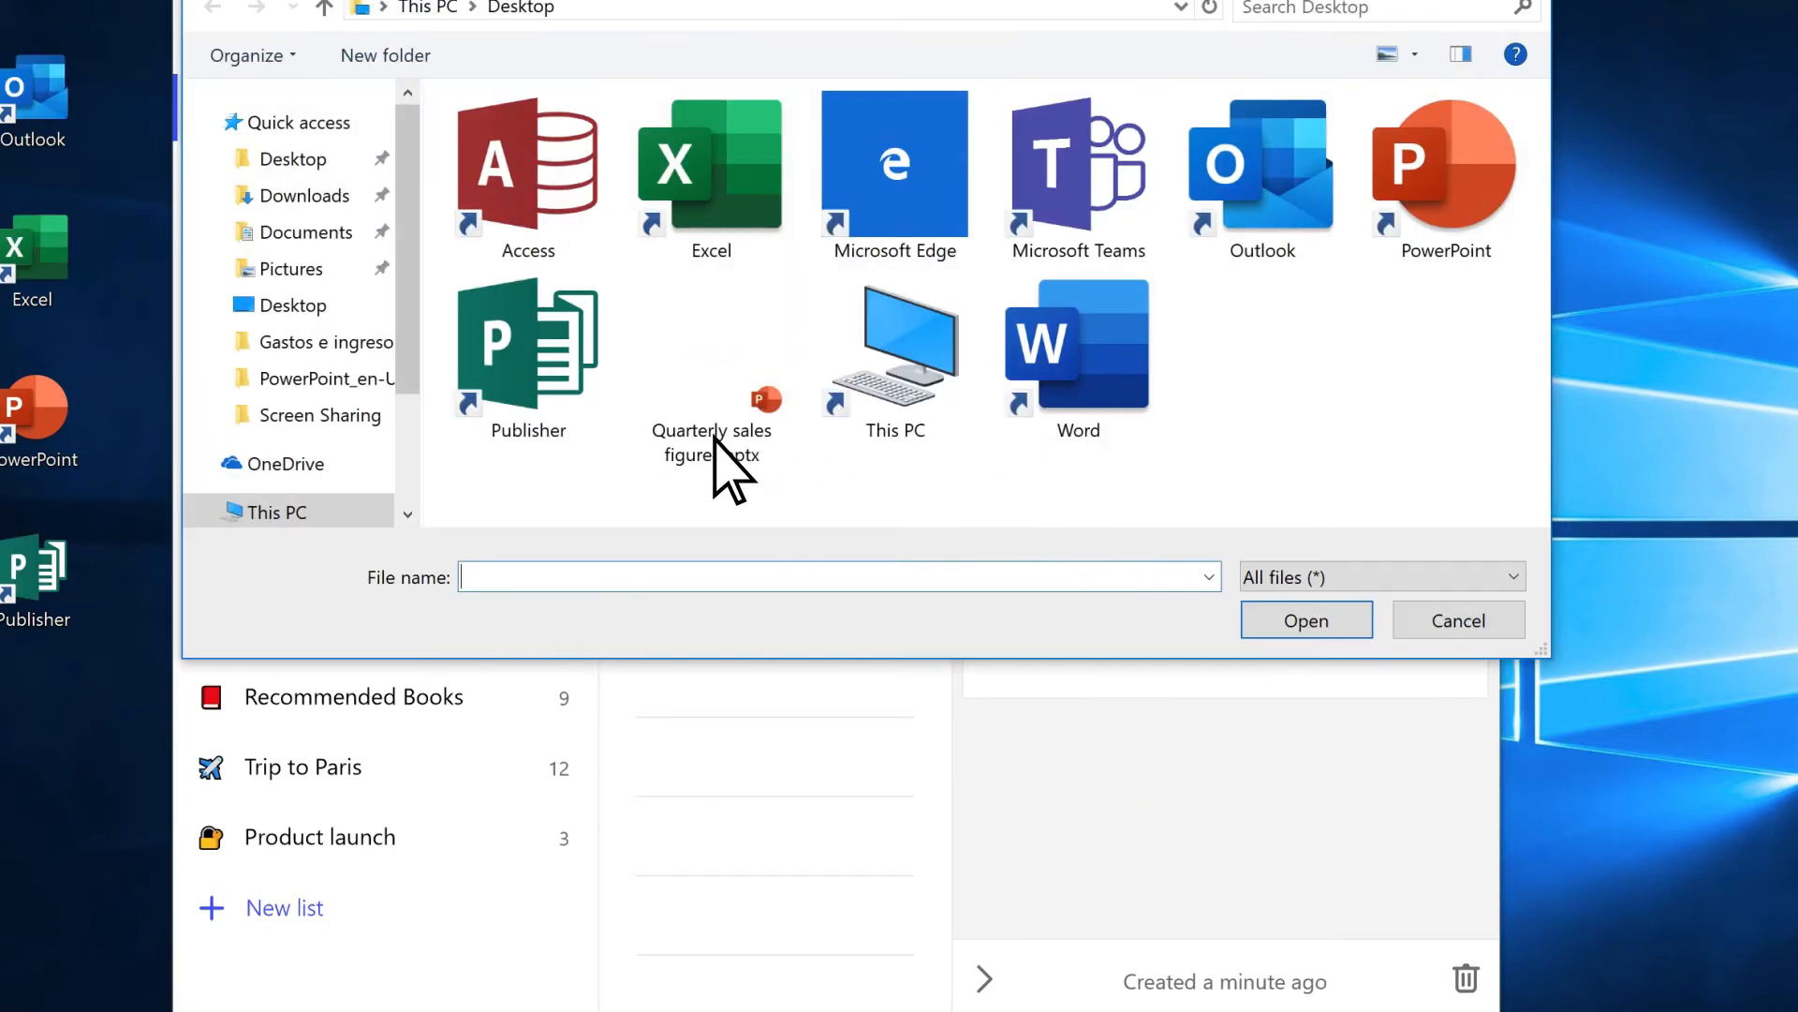
# Attach Quarterly sales figures.pptx and add the note 'Presentation is in conference room 306'
pyautogui.click(1306, 620)
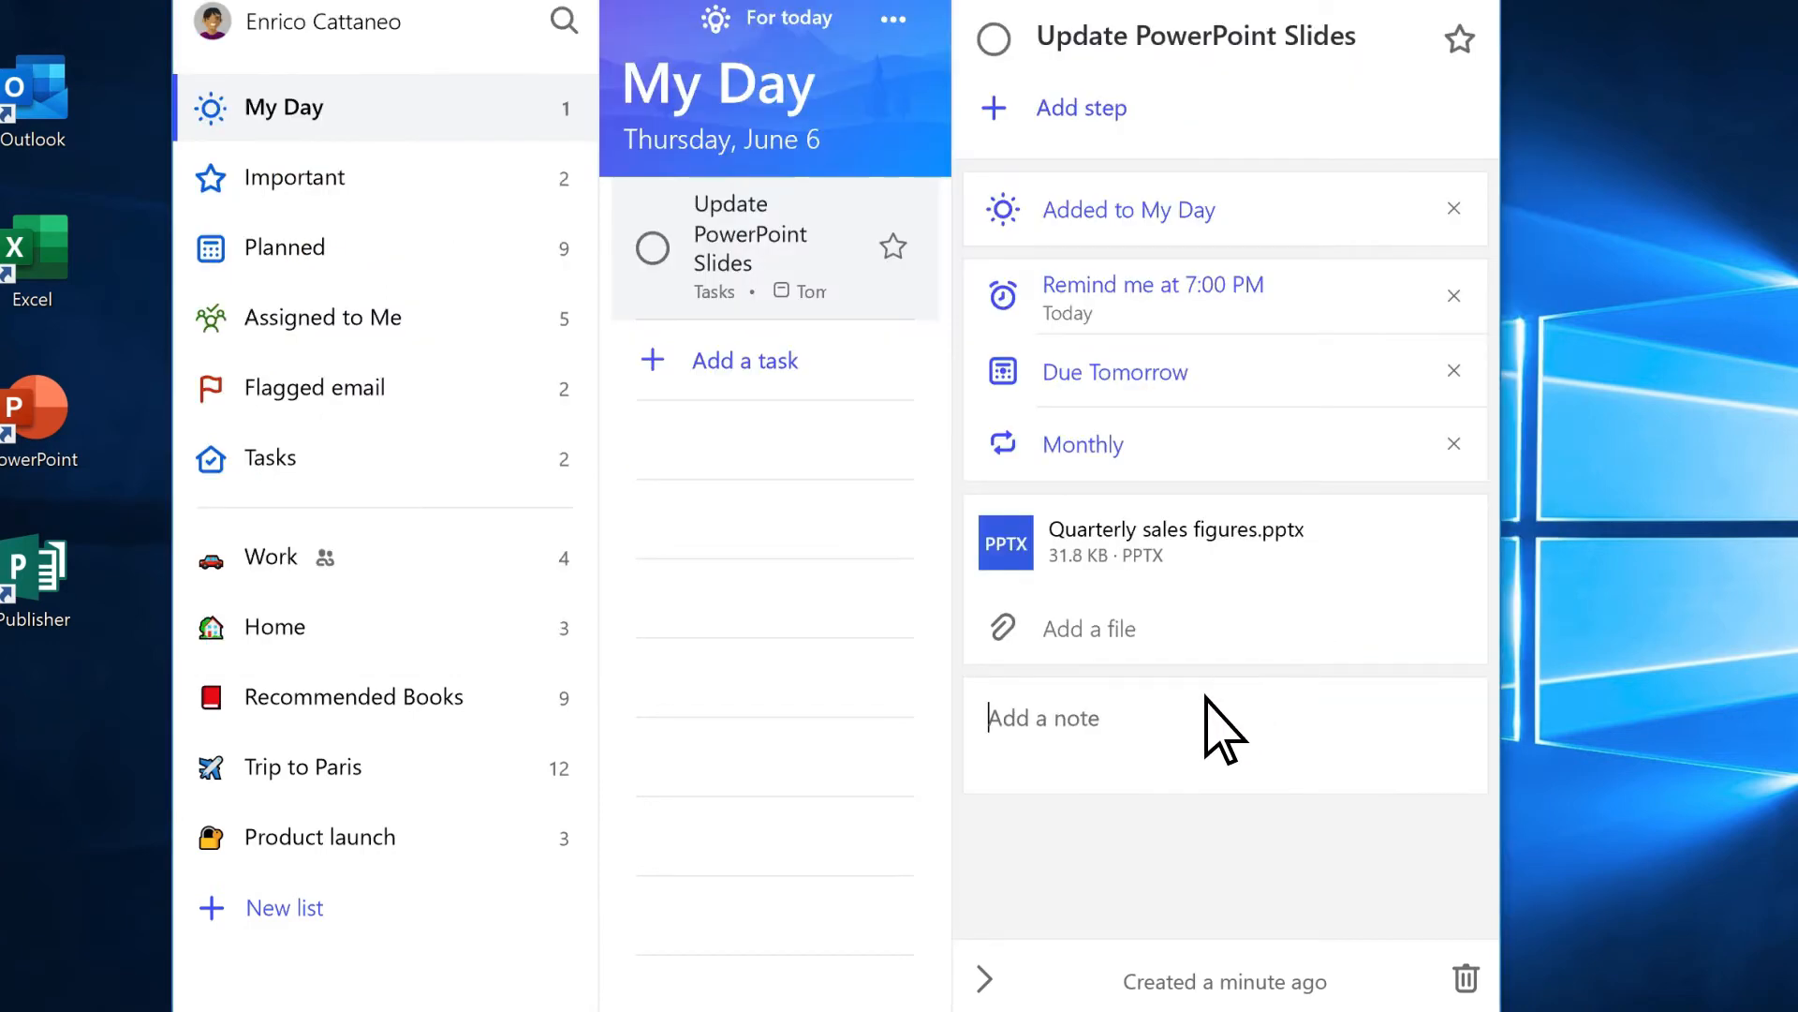
pyautogui.write('Presentation is in')
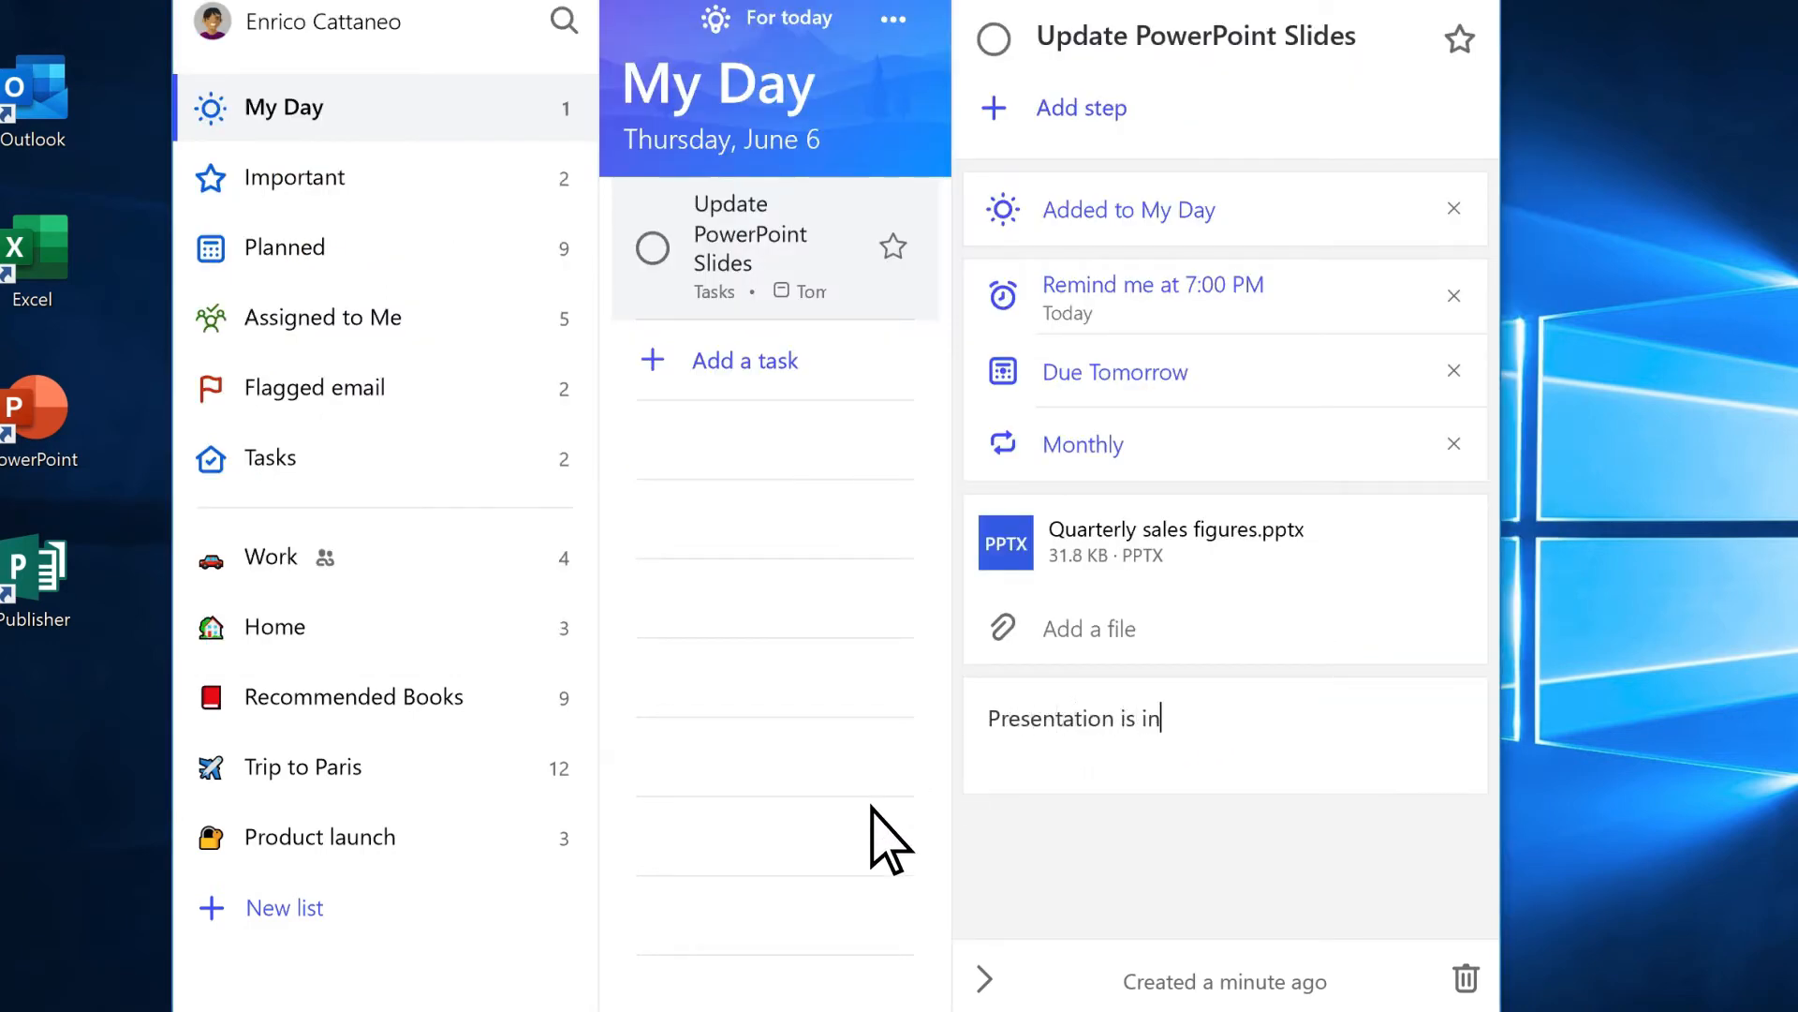
pyautogui.write('conference room 306')
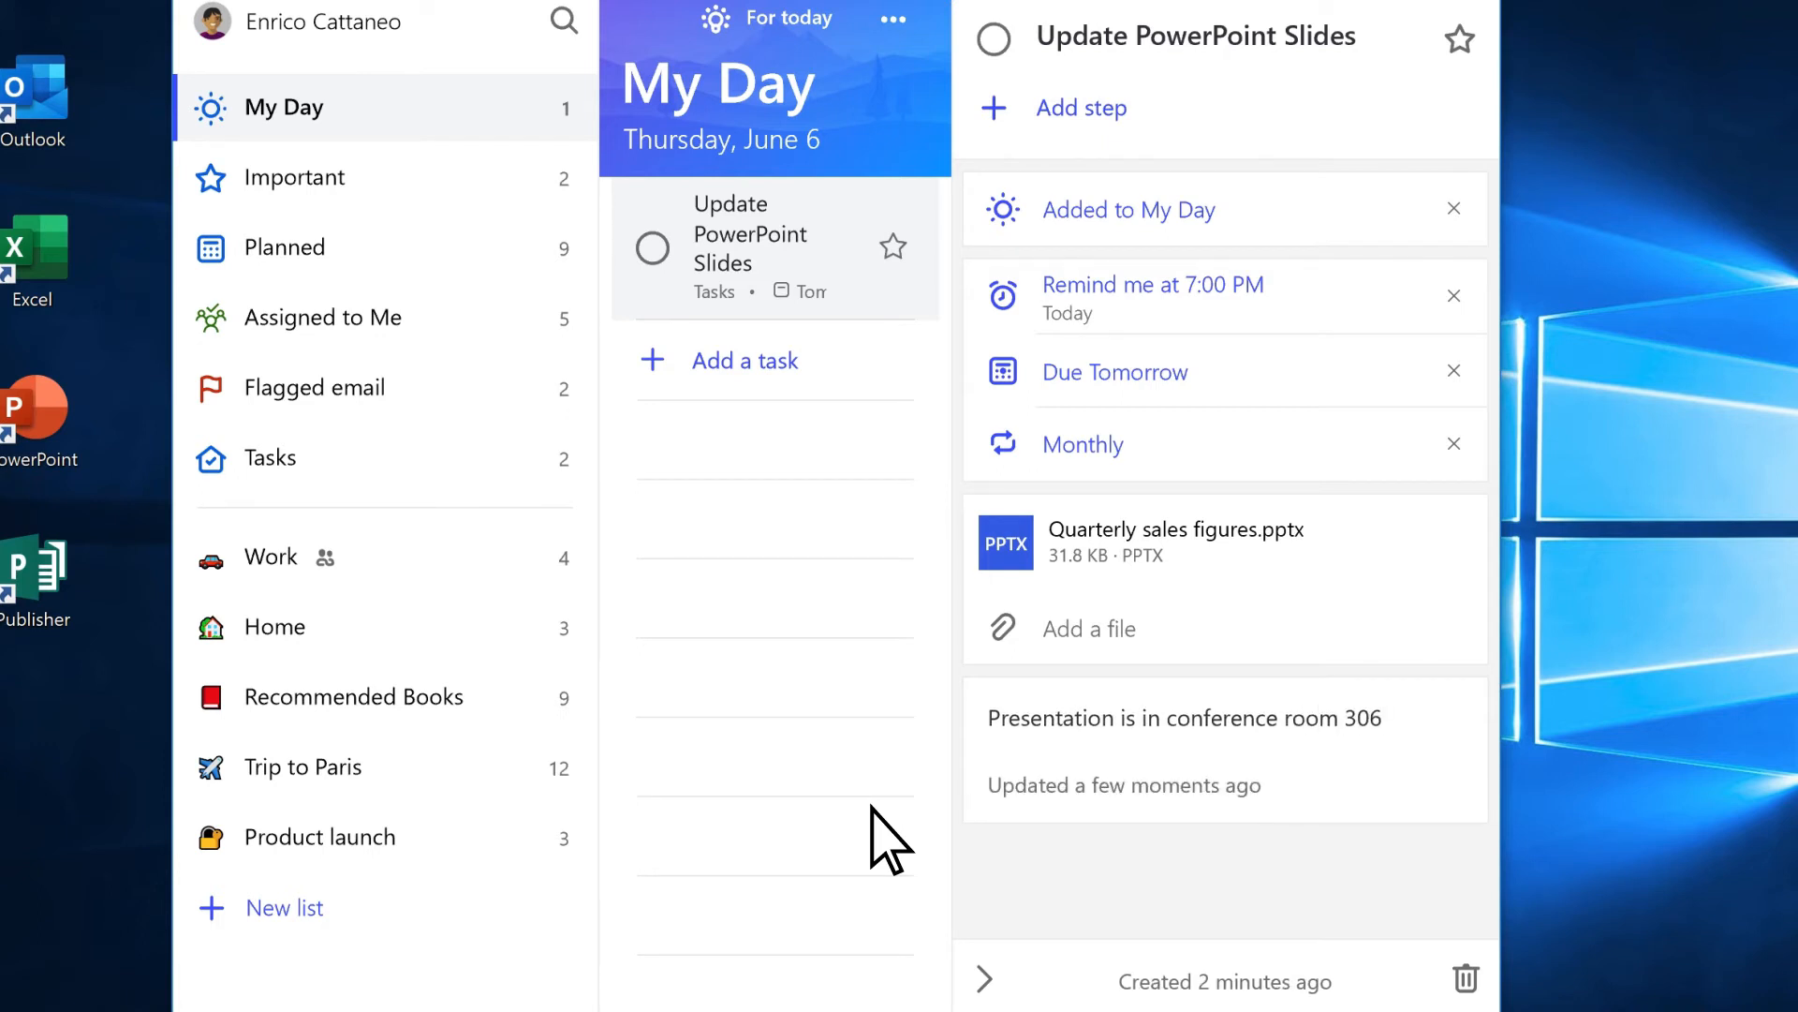
pyautogui.moveTo(292, 259)
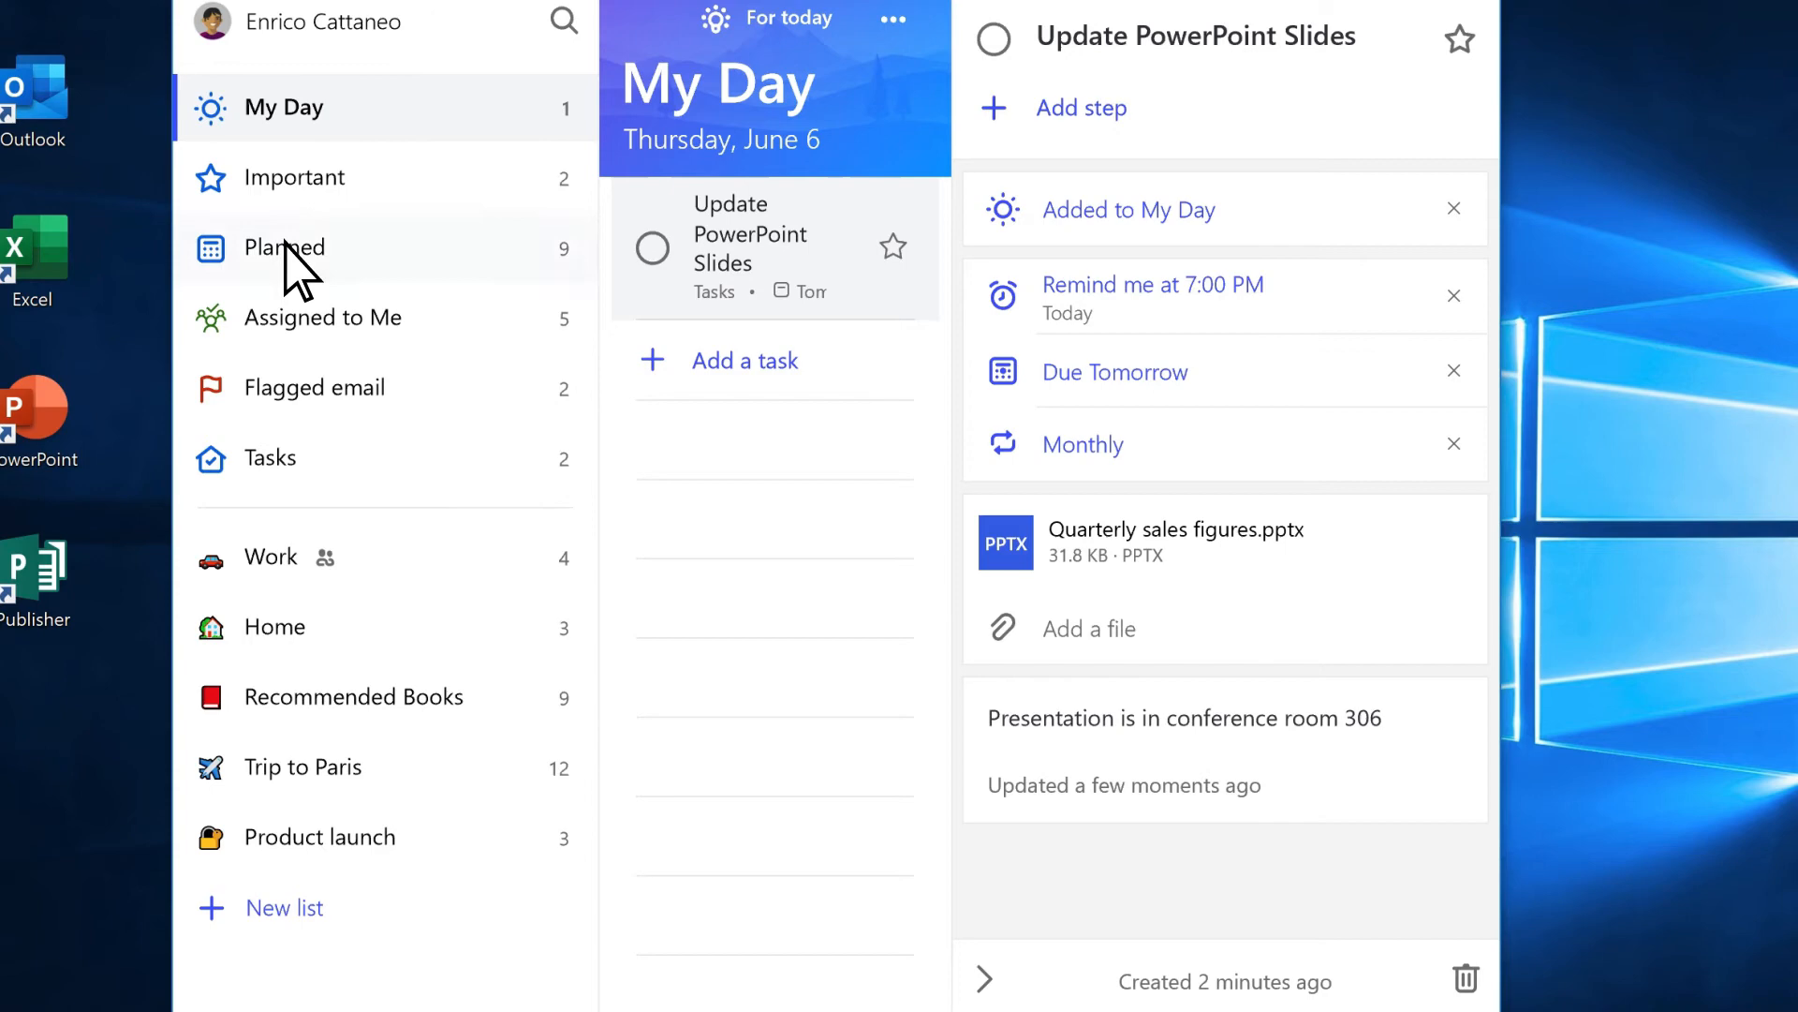
# Star Update PowerPoint Slides as important from the Planned list, view it under Important, then return to My Day
pyautogui.click(285, 247)
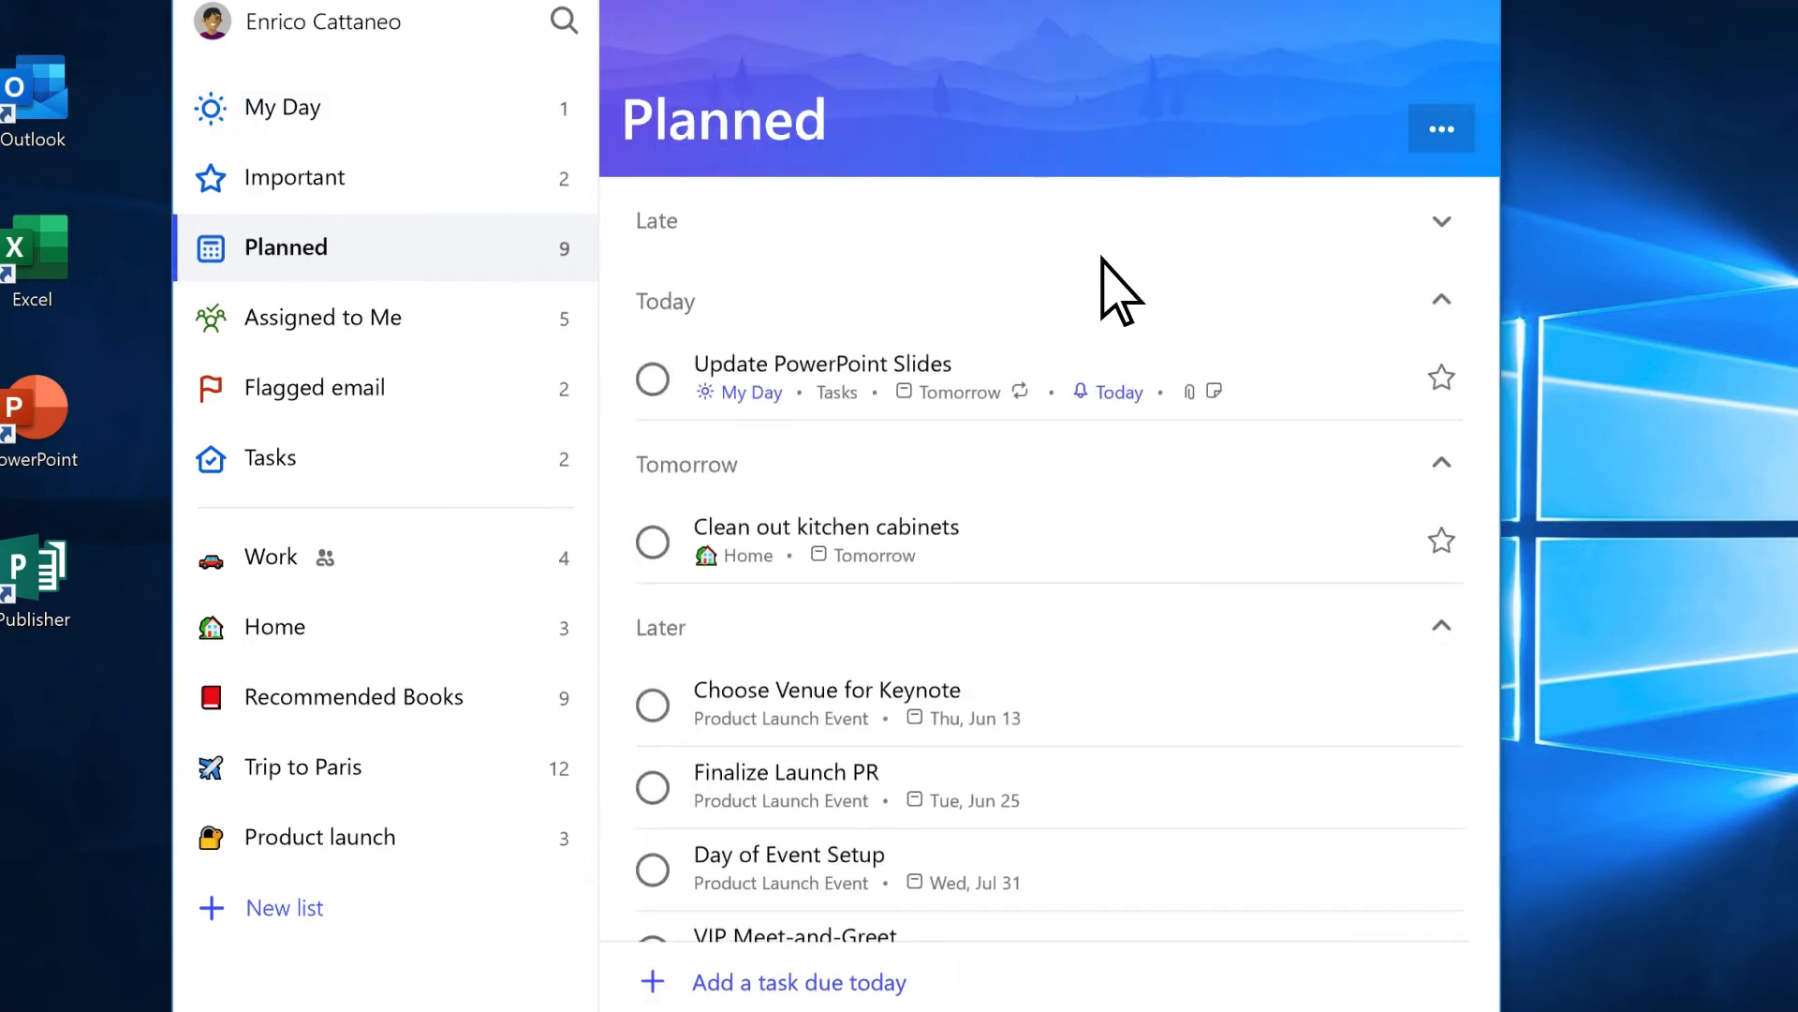
pyautogui.moveTo(1335, 372)
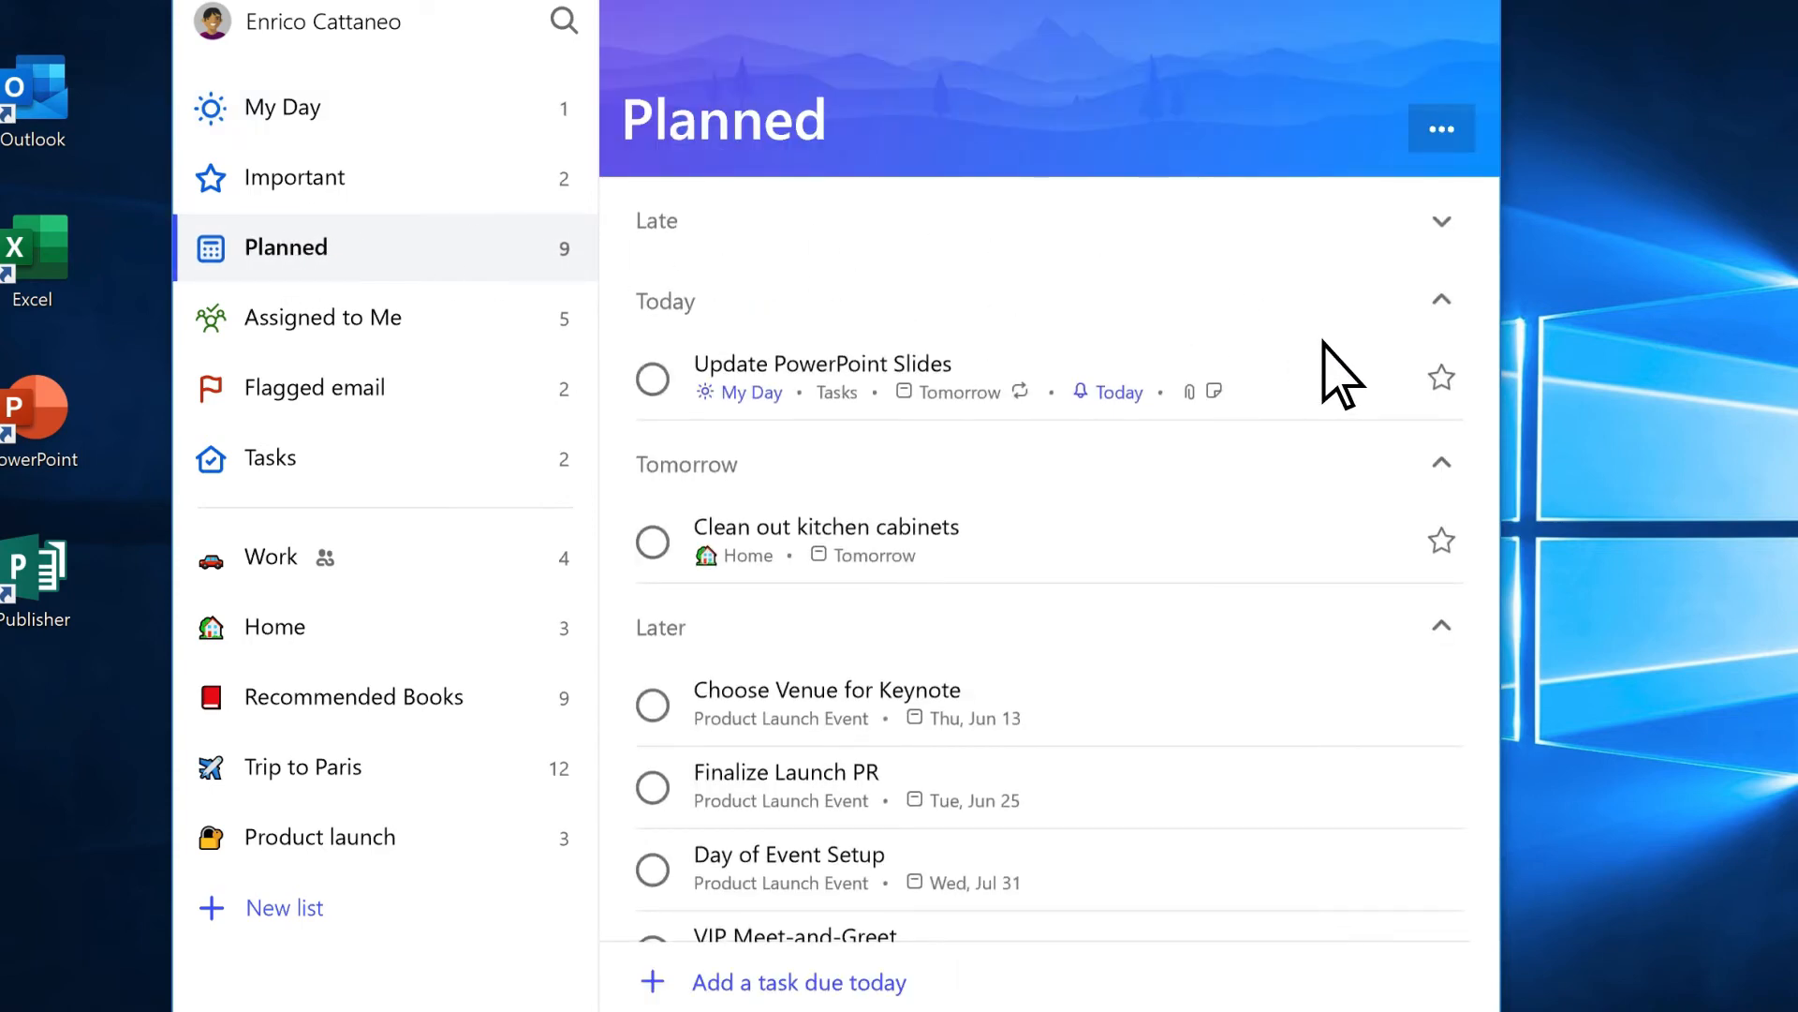
pyautogui.click(1442, 376)
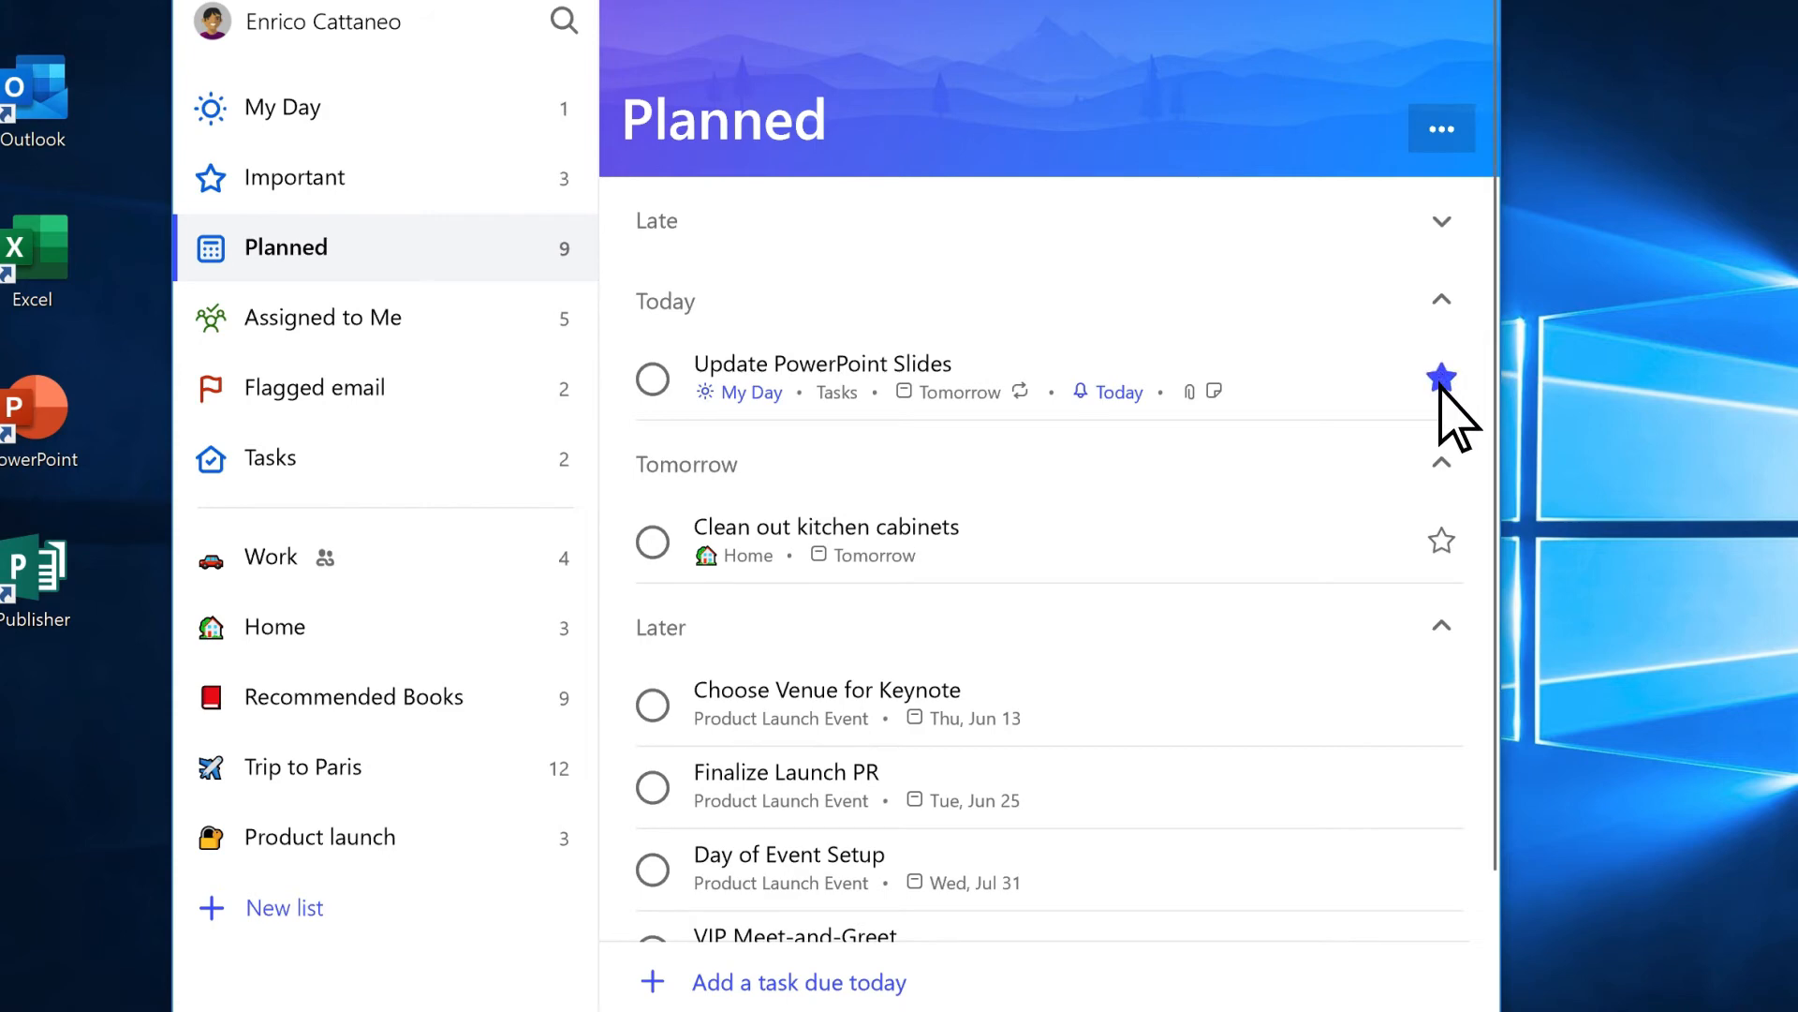
pyautogui.click(1442, 379)
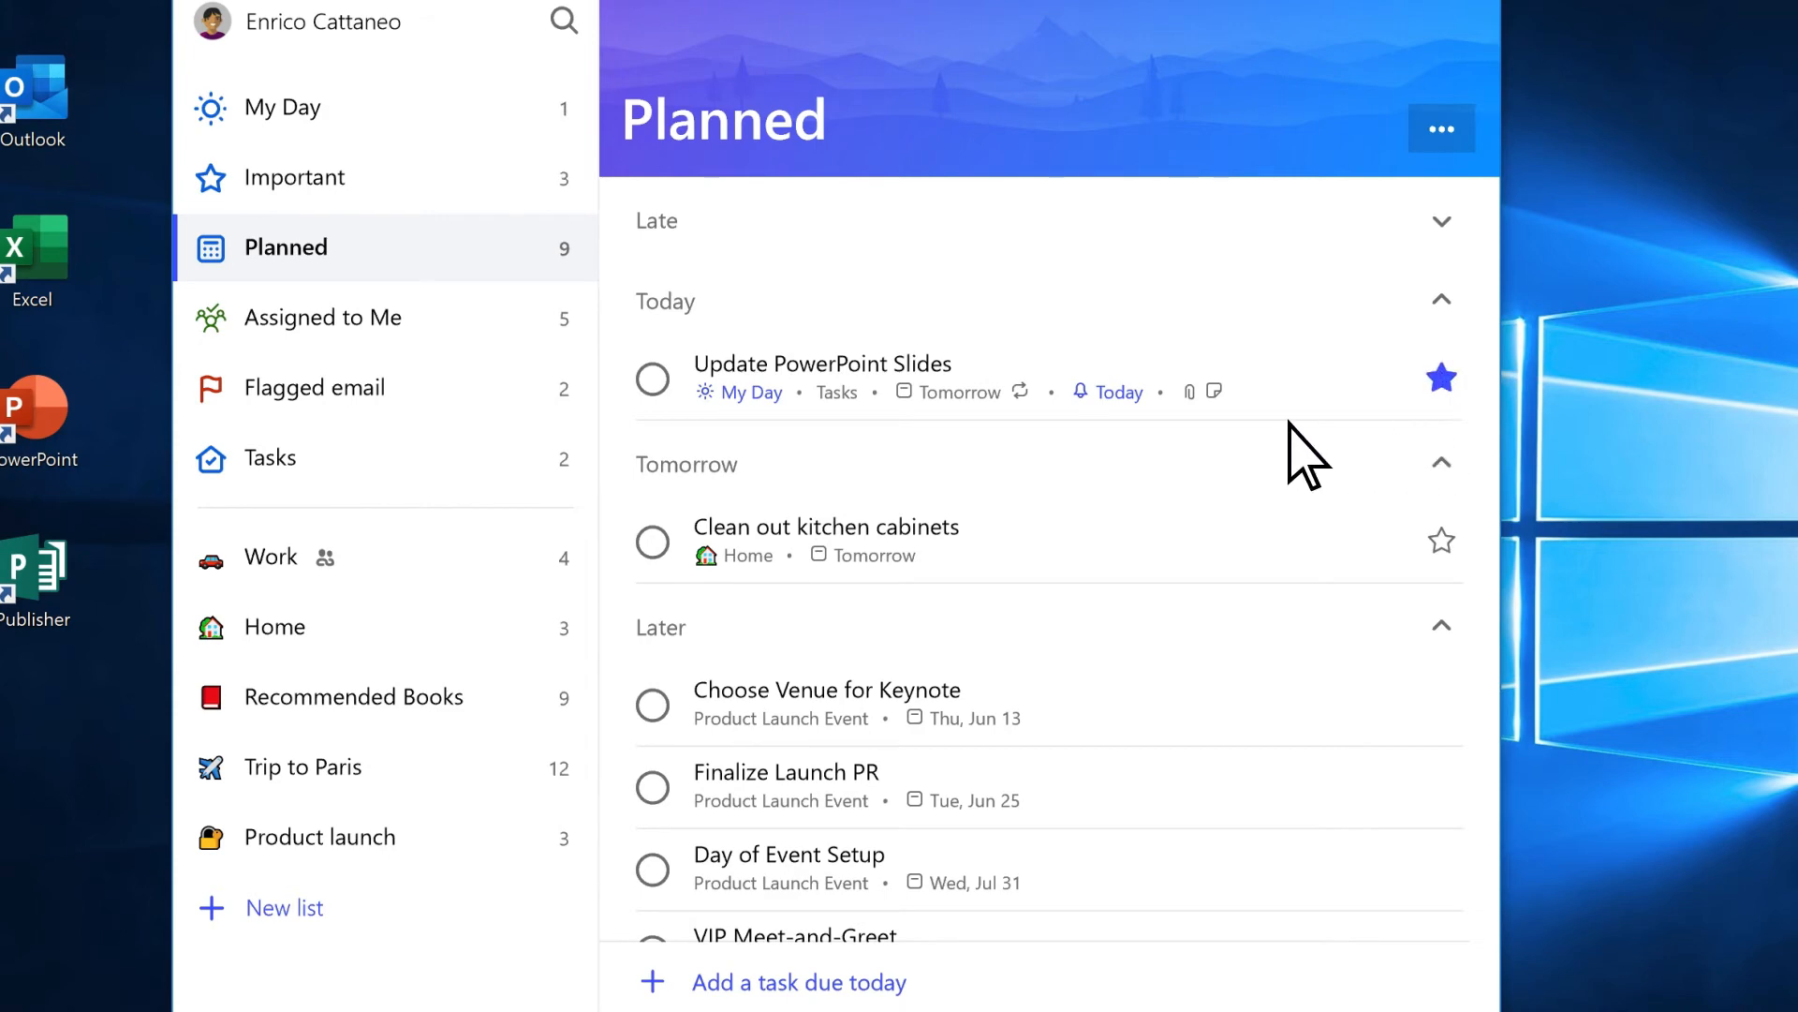
pyautogui.click(297, 178)
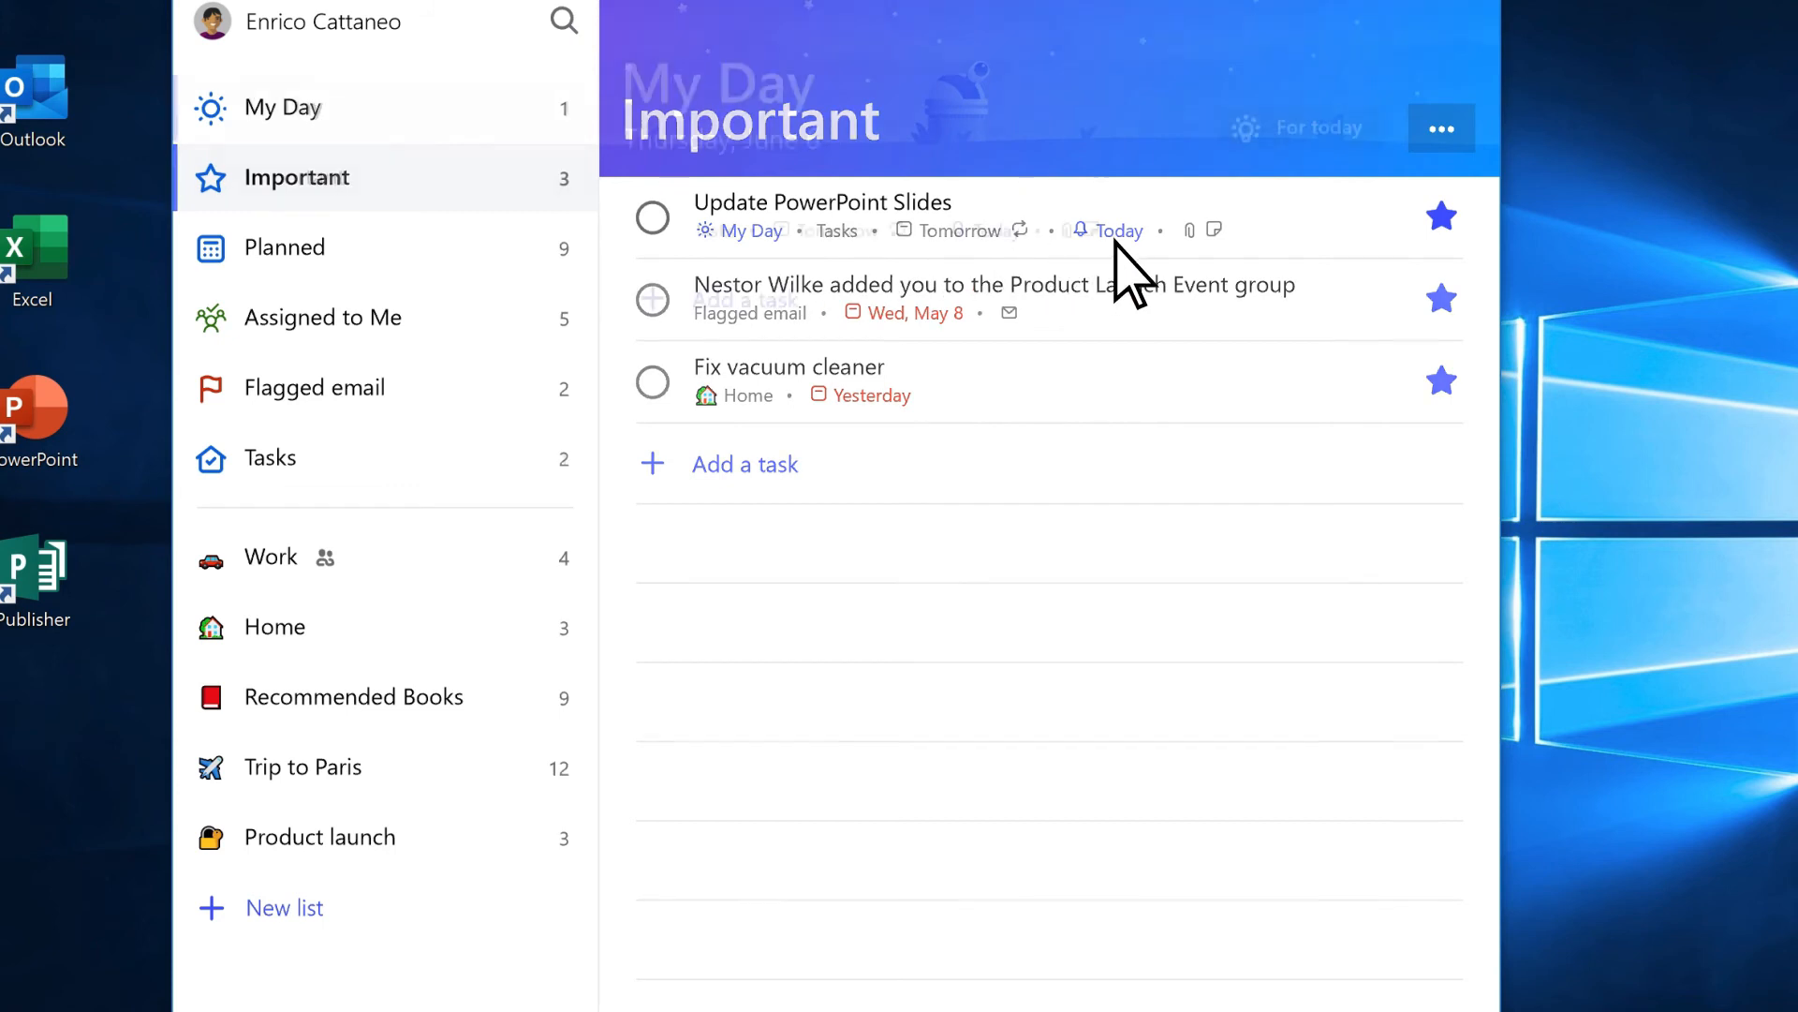
pyautogui.click(283, 107)
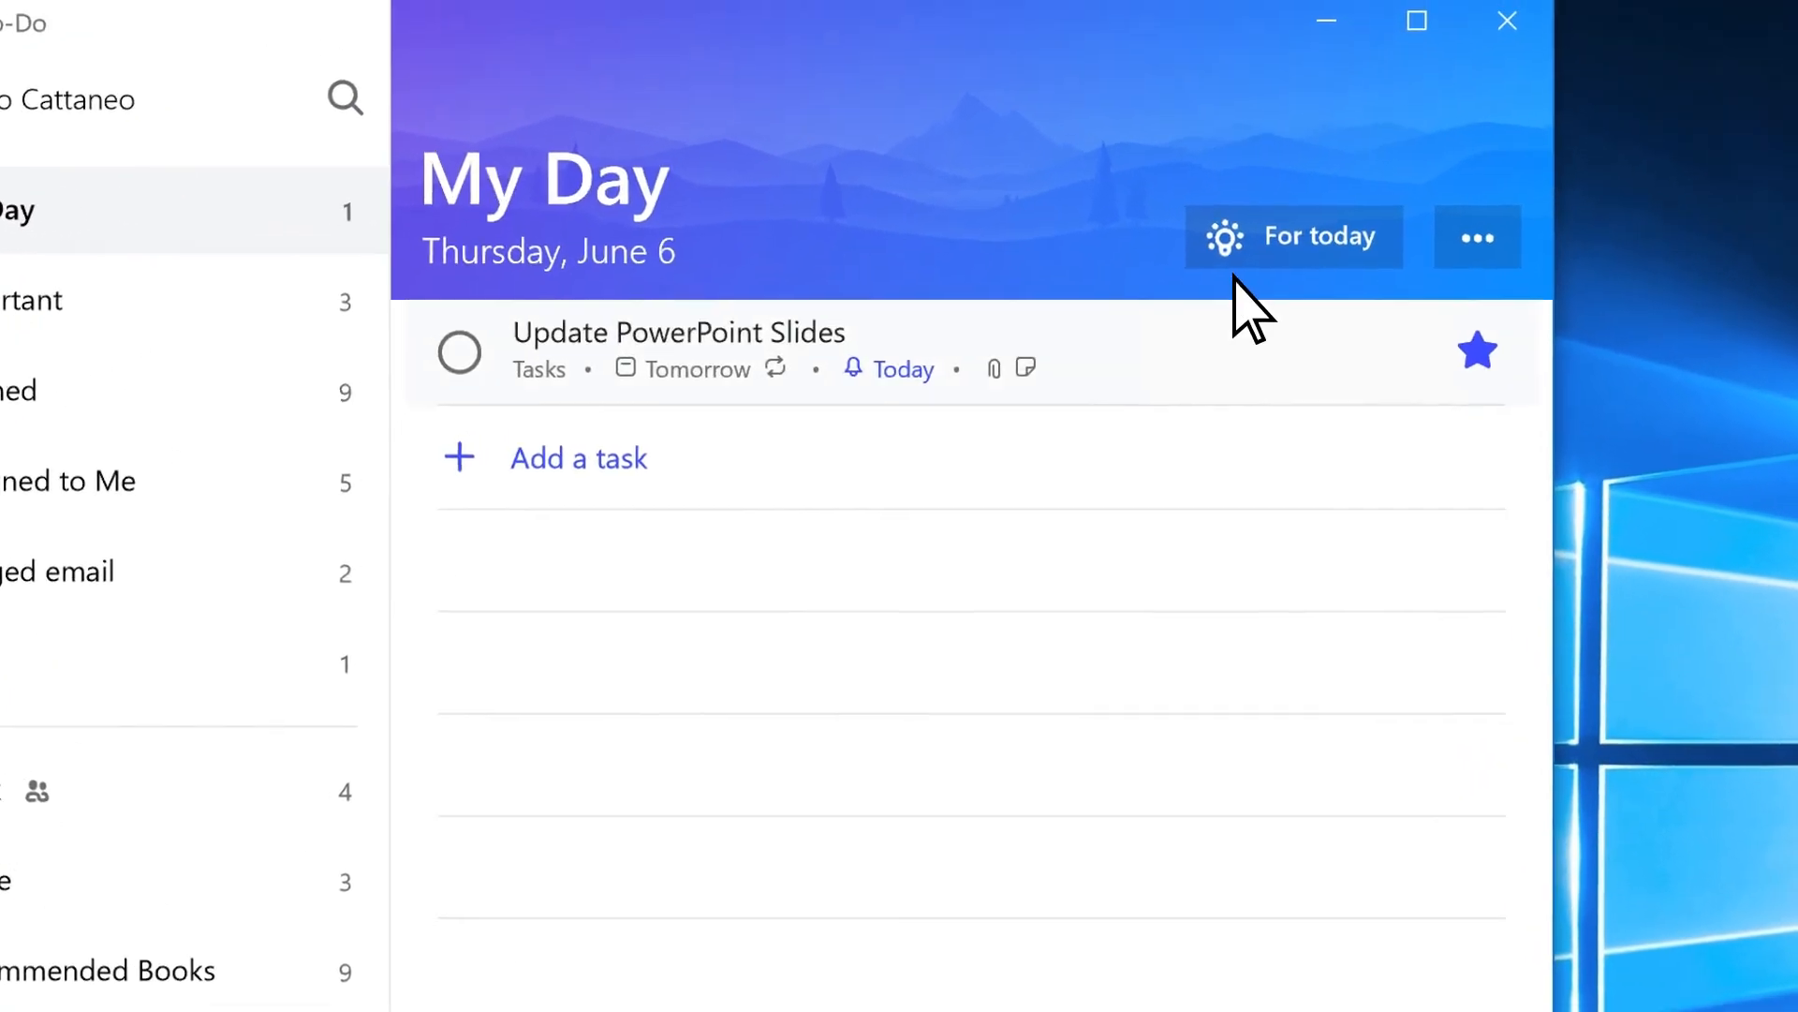
# From today's suggestions, add Fix vacuum cleaner and Clean out kitchen cabinets to My Day
pyautogui.click(1294, 238)
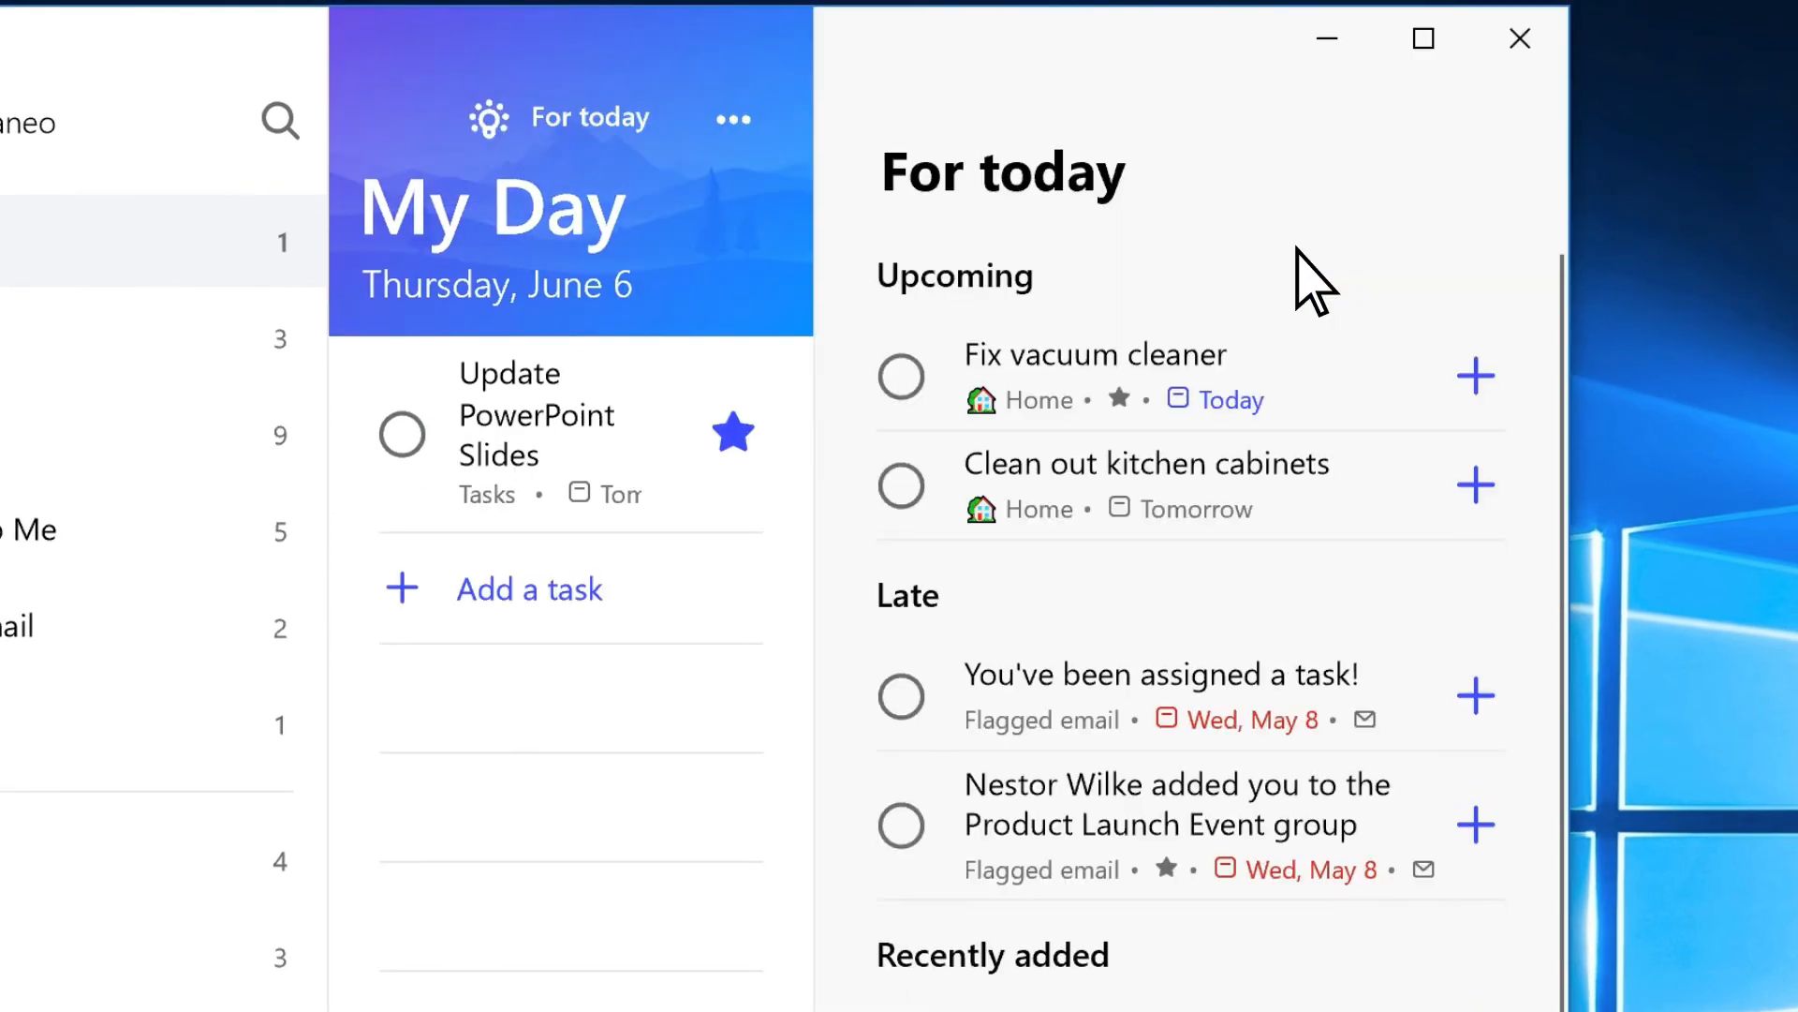
pyautogui.click(1476, 377)
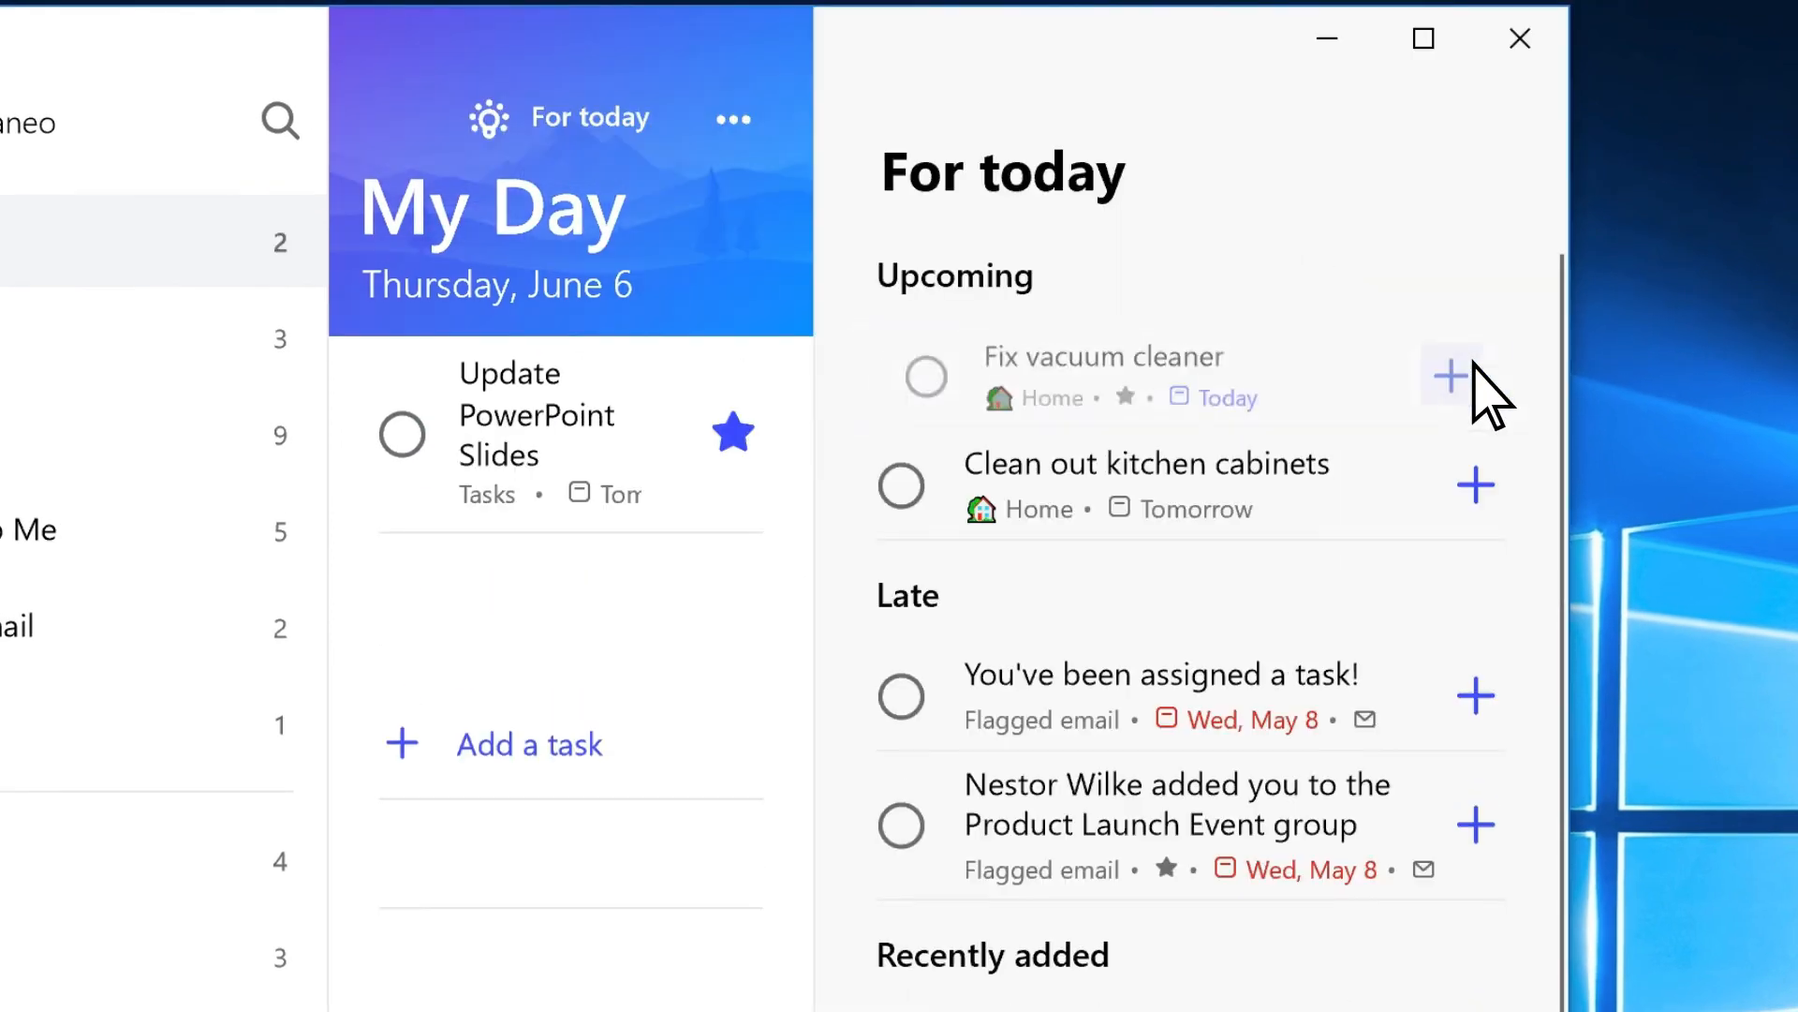
pyautogui.click(1450, 377)
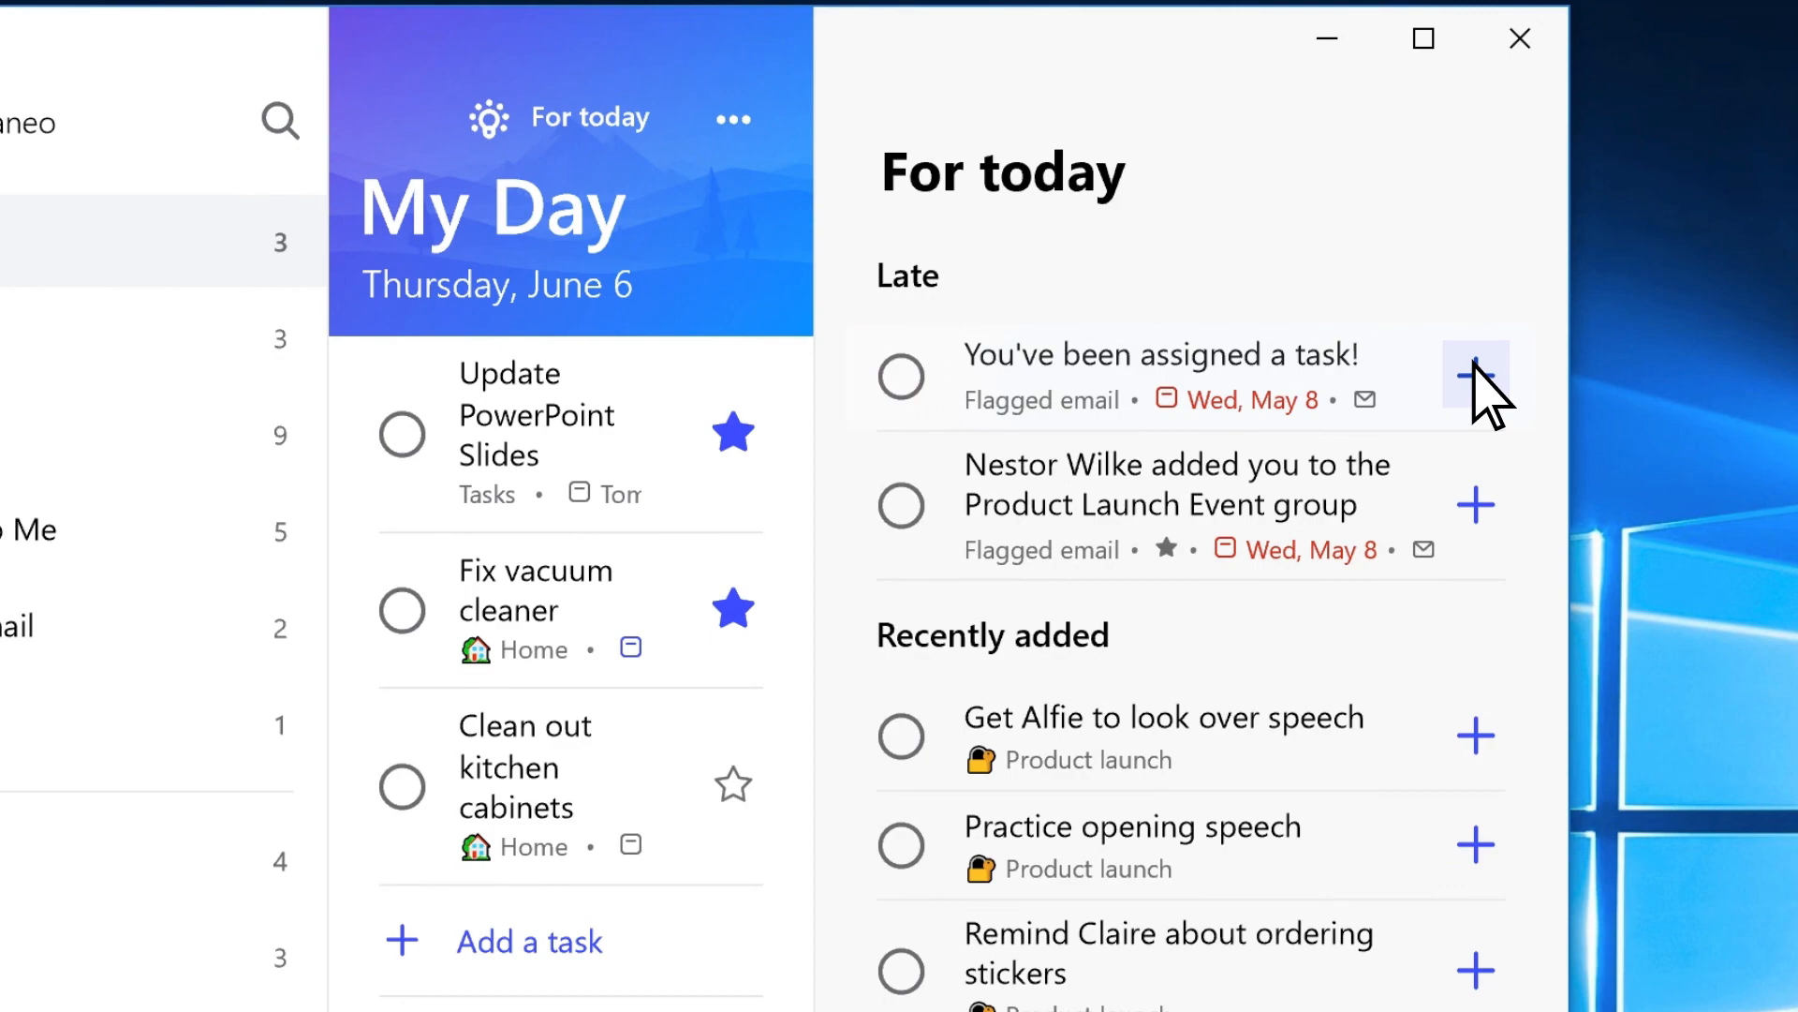